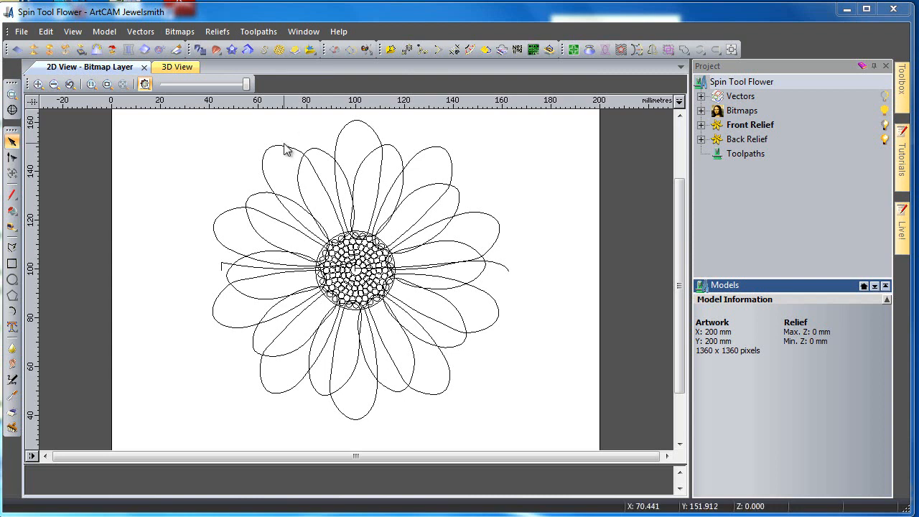
pyautogui.moveTo(618, 140)
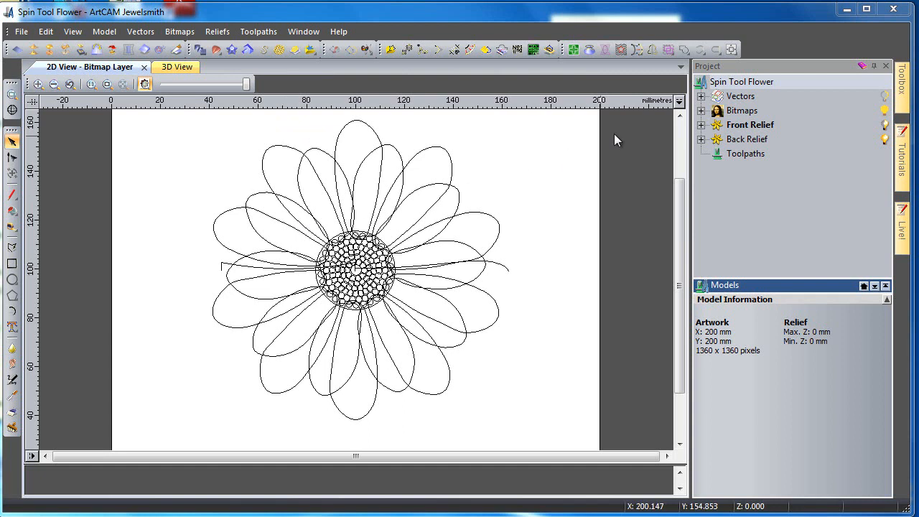
# Expand the Vectors layer list to reach the Petals Inner and Flower Centre layers
pyautogui.click(702, 97)
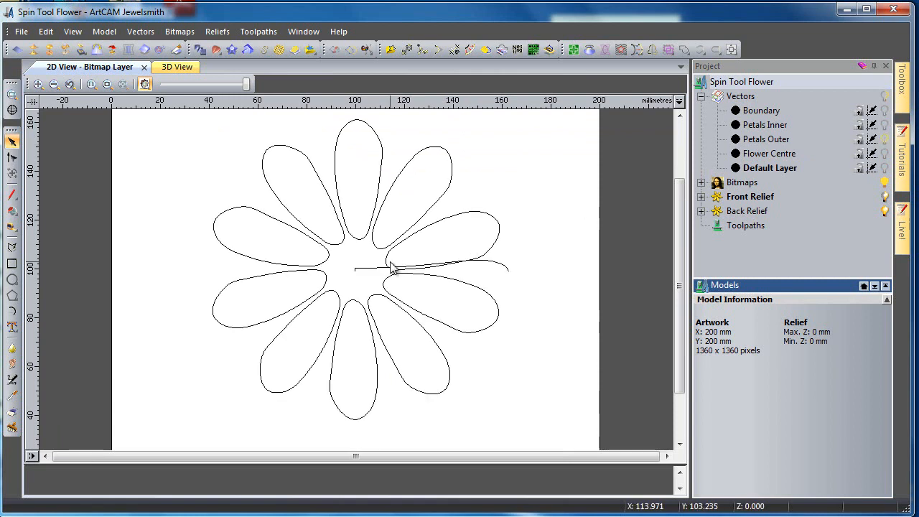
pyautogui.moveTo(591, 262)
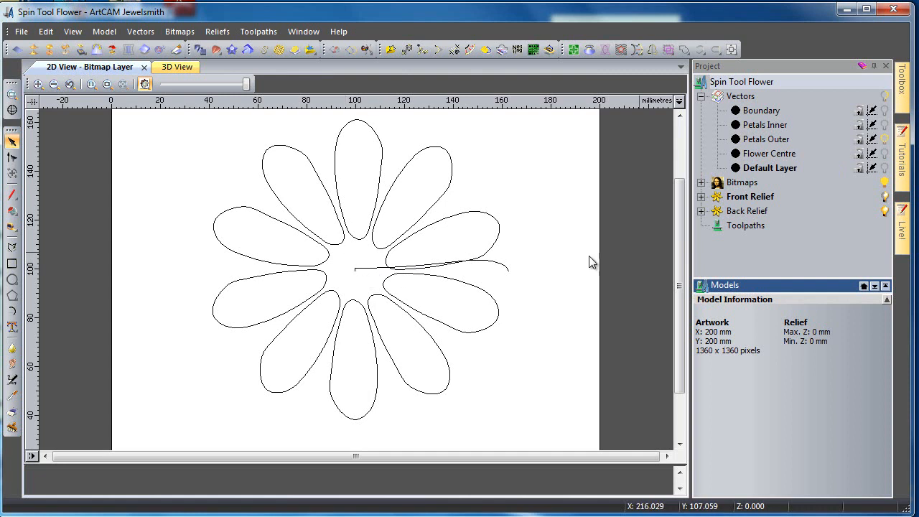
# Rename the Front Relief's default Relief Layer to 'Petals Outer'
pyautogui.click(702, 197)
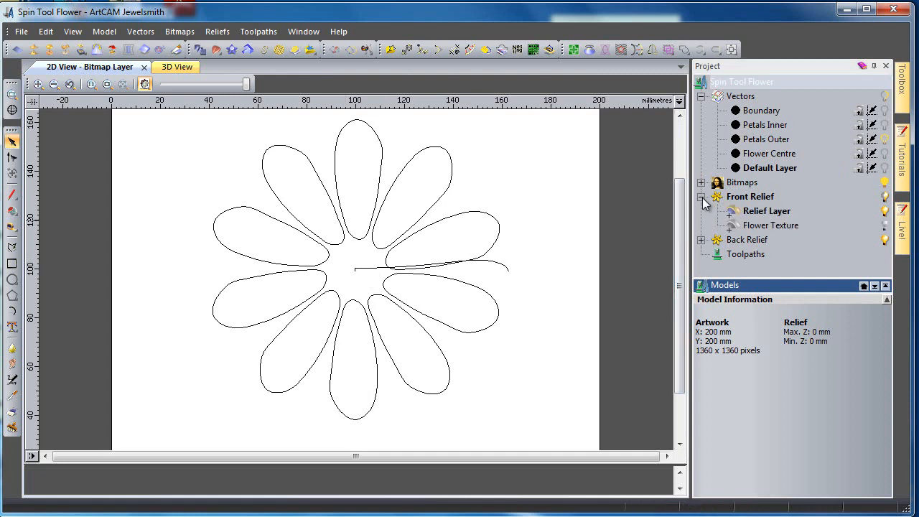
pyautogui.click(766, 211)
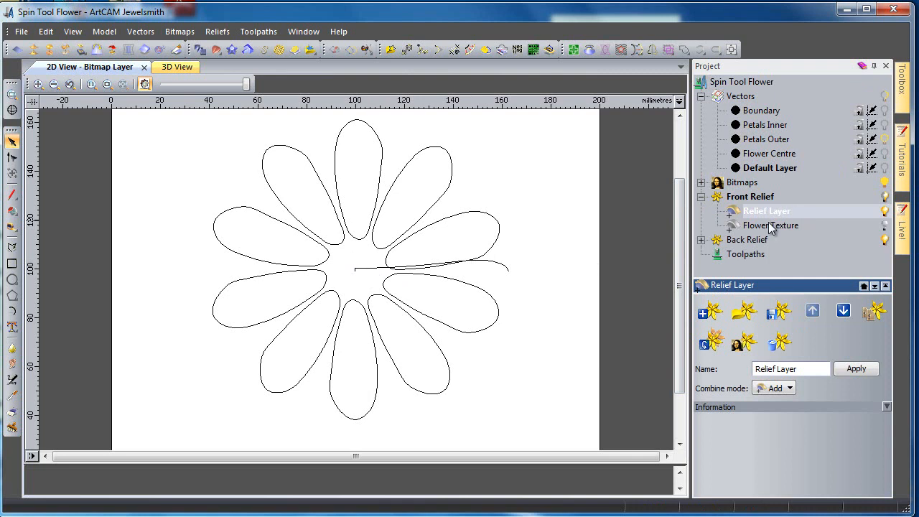
pyautogui.rightClick(767, 210)
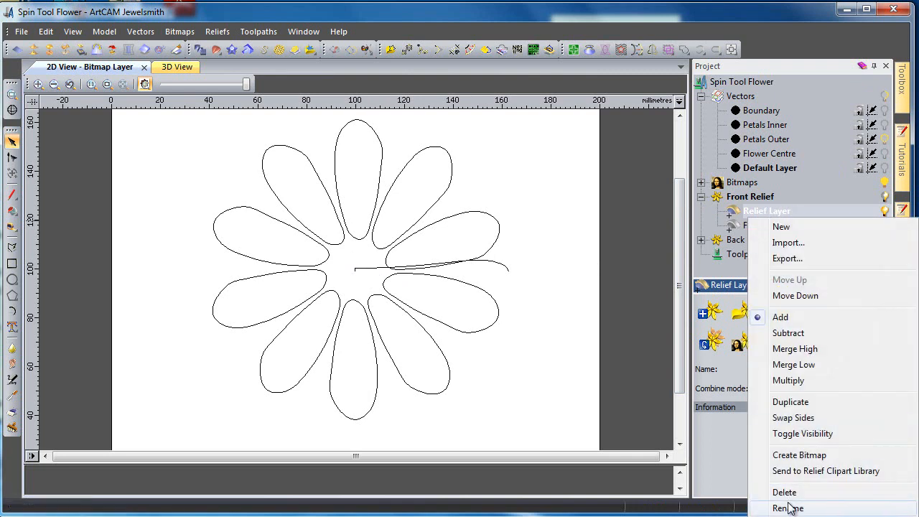
pyautogui.click(789, 508)
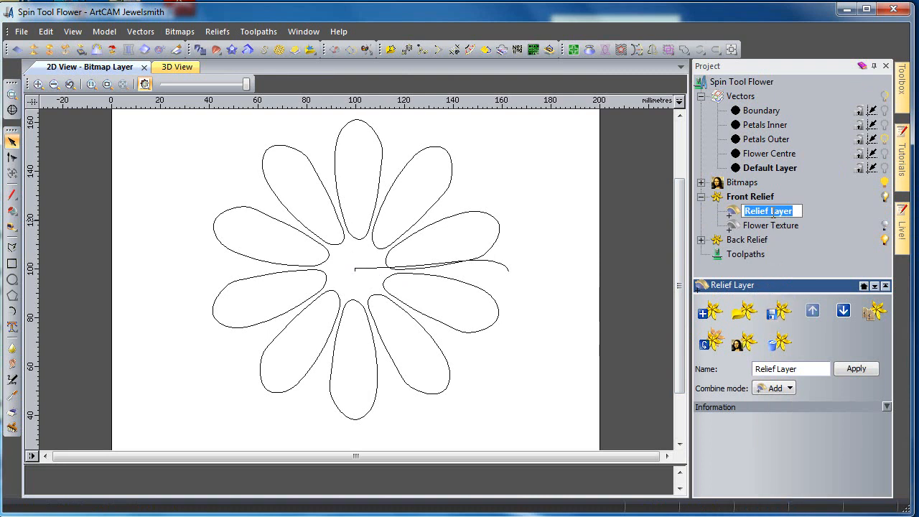
pyautogui.write('Petals Outer')
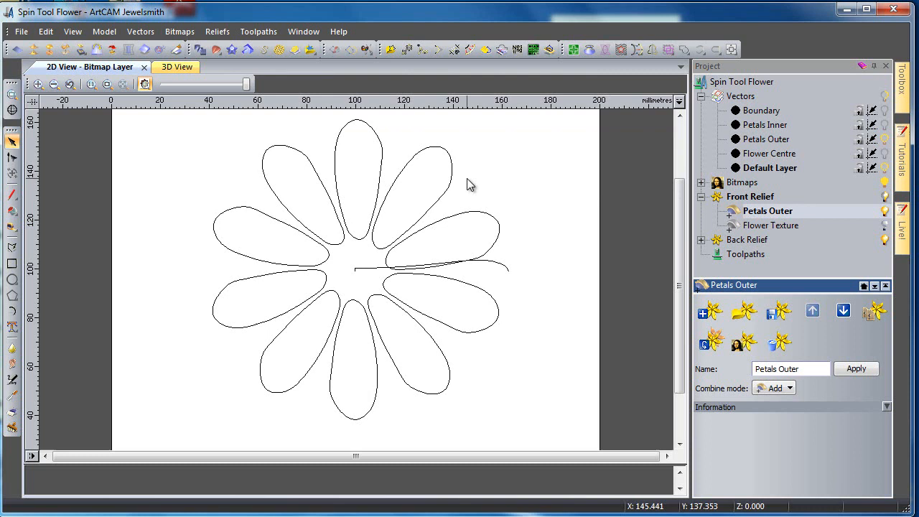
pyautogui.moveTo(467, 239)
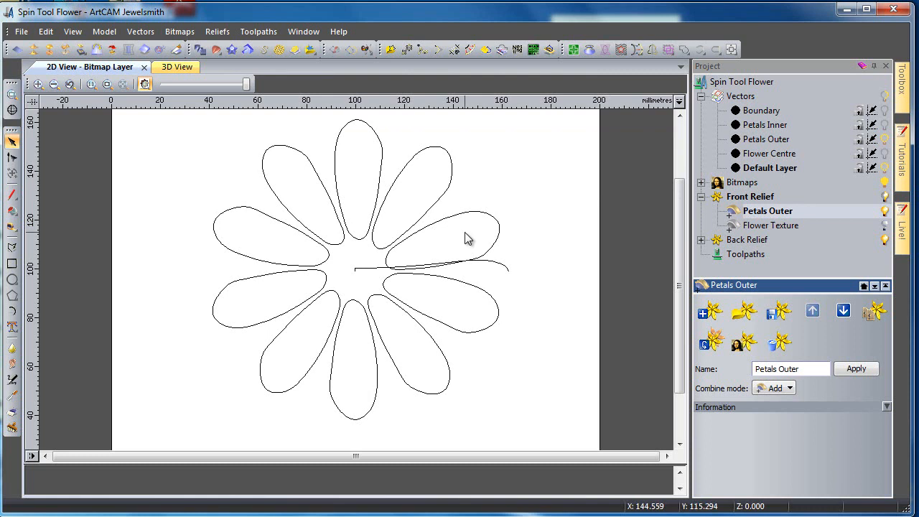
pyautogui.moveTo(294, 213)
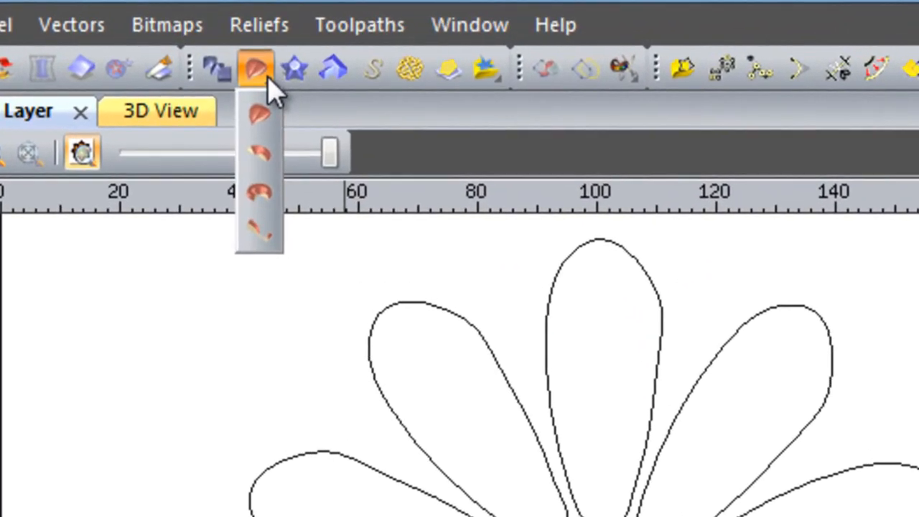
pyautogui.moveTo(258, 194)
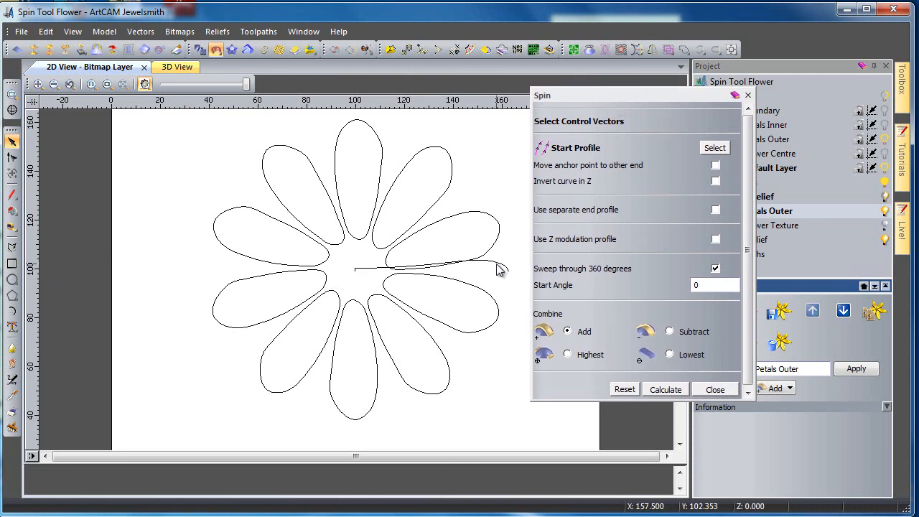
# Spin the curved profile vector 360 degrees with Add into a domed disc, then return to 2D View
pyautogui.click(500, 269)
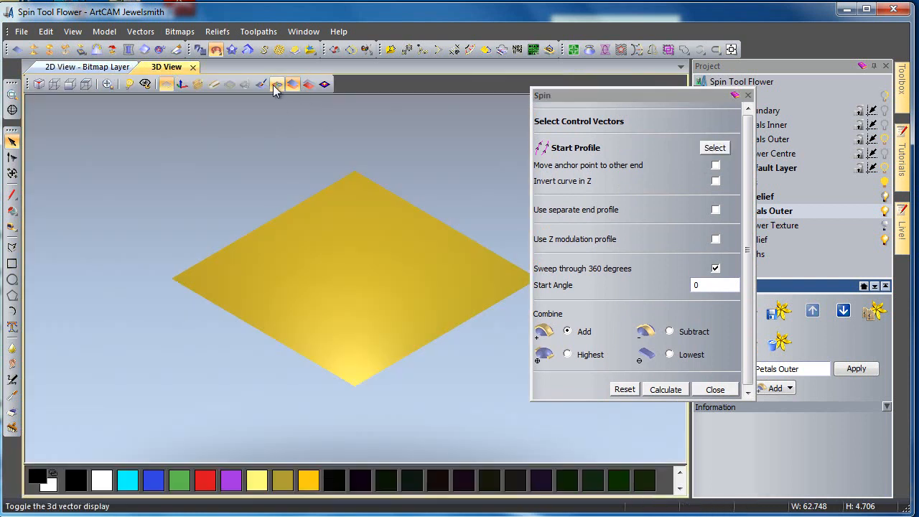
pyautogui.click(276, 84)
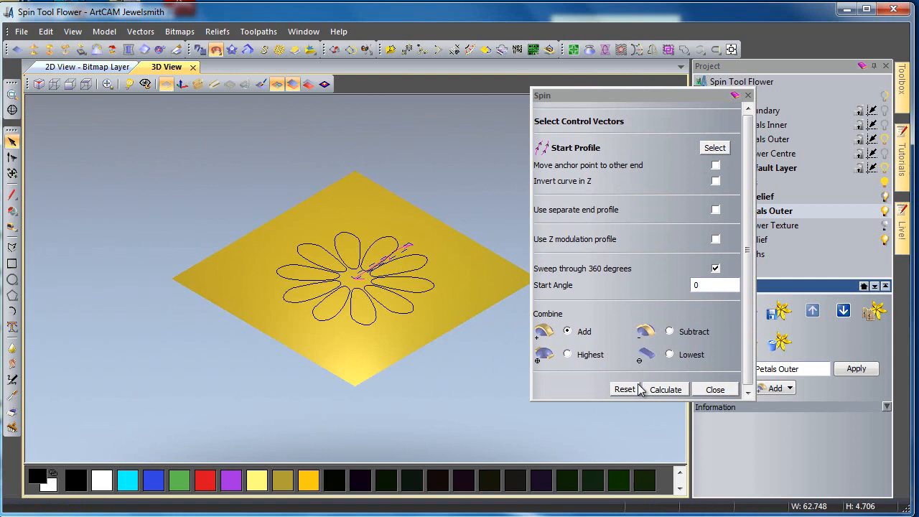
pyautogui.moveTo(672, 390)
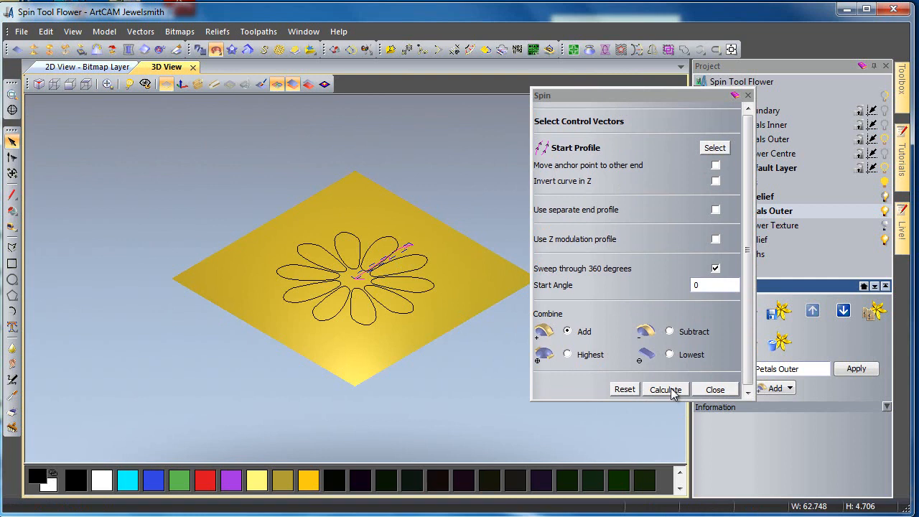
pyautogui.click(665, 388)
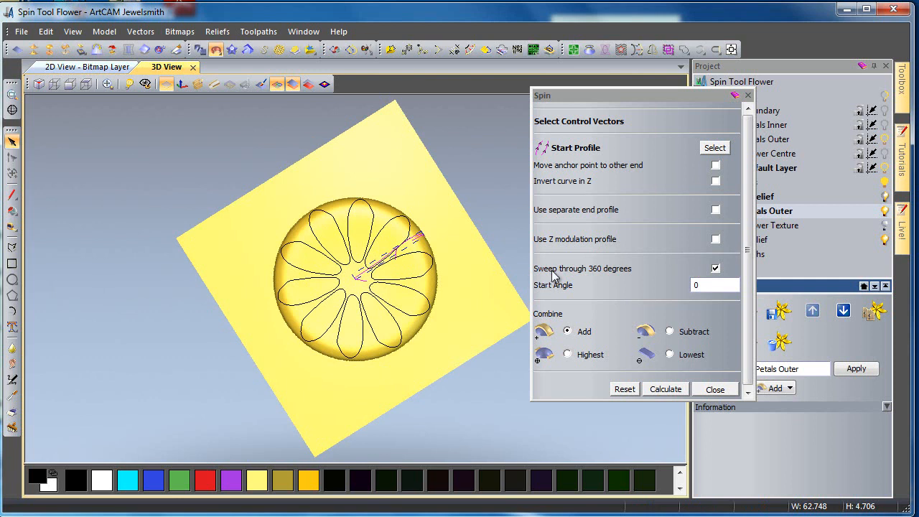
pyautogui.moveTo(377, 334)
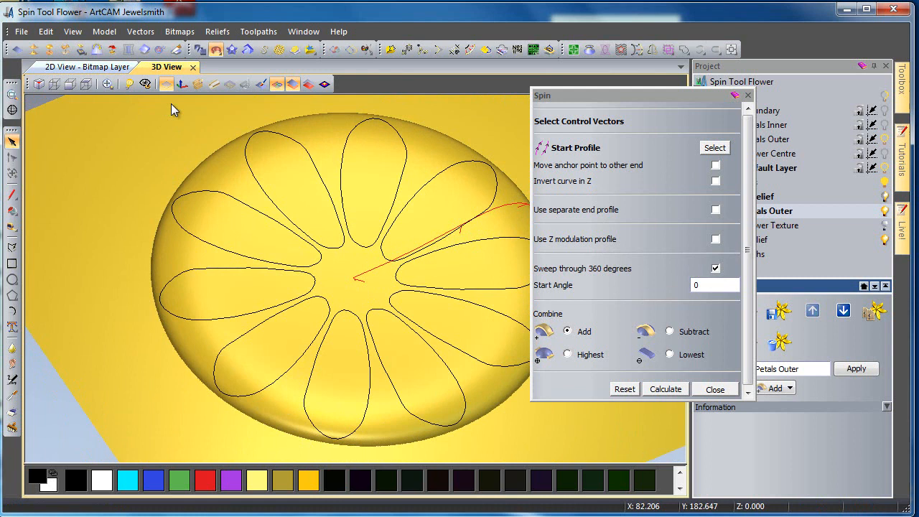
pyautogui.click(87, 67)
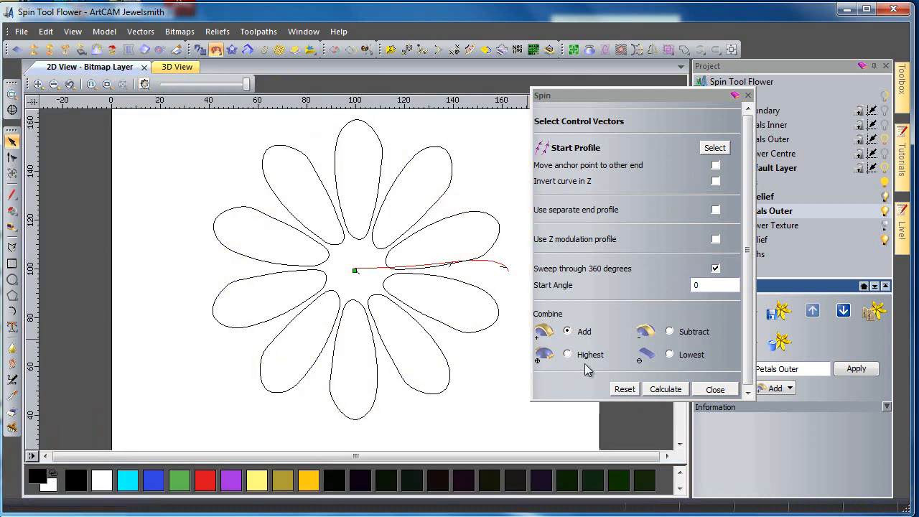
# Close the Spin panel and view the domed disc relief in 3D
pyautogui.click(716, 390)
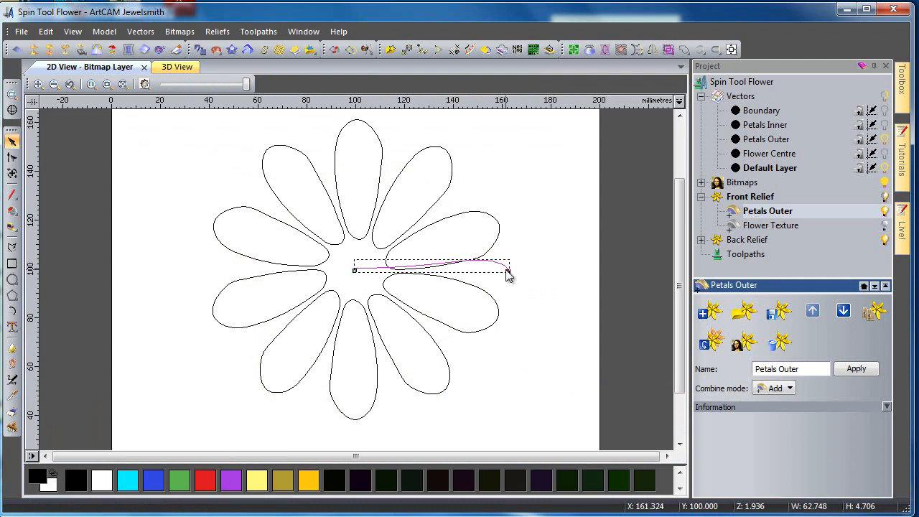
pyautogui.moveTo(394, 120)
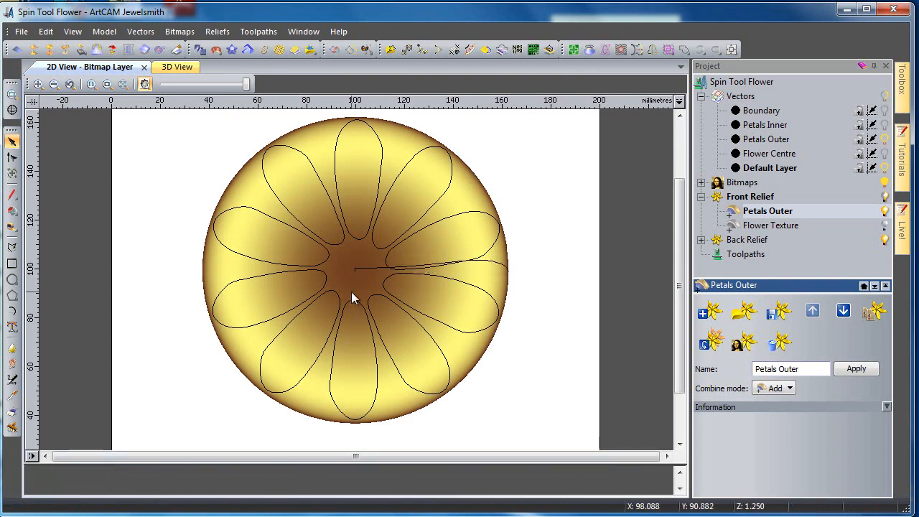
pyautogui.moveTo(352, 309)
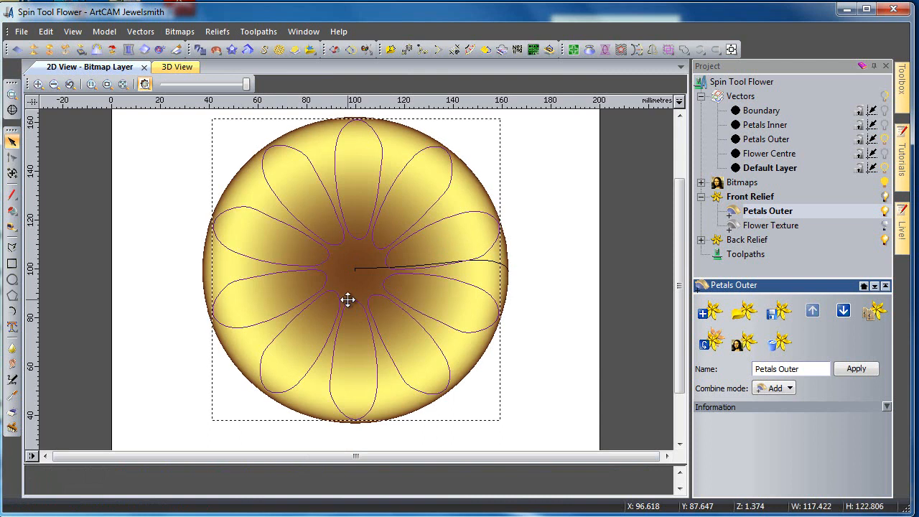
pyautogui.moveTo(176, 66)
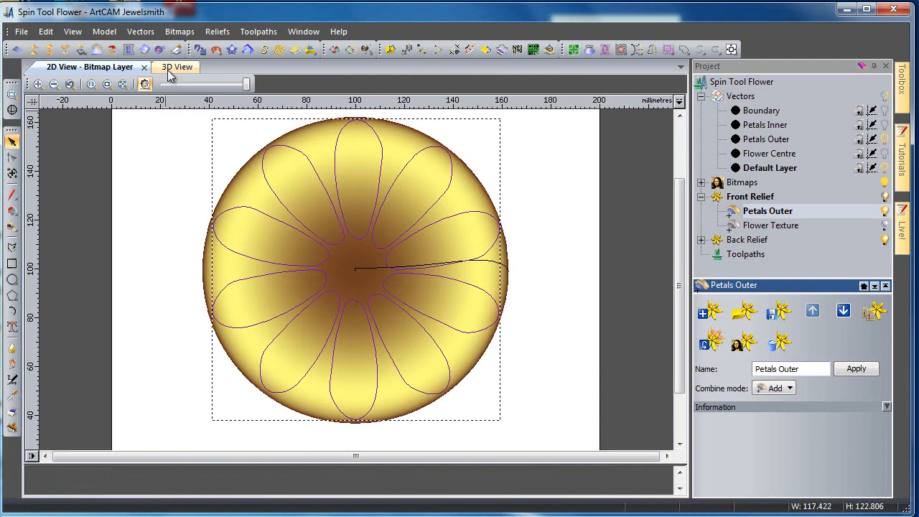
pyautogui.click(176, 67)
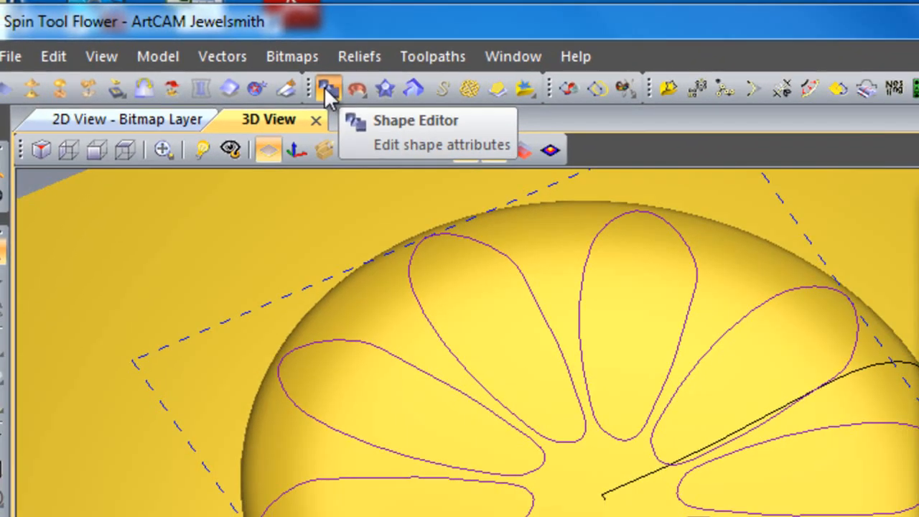
# Zero the relief outside the selected outer petal outlines in the Shape Editor
pyautogui.click(415, 120)
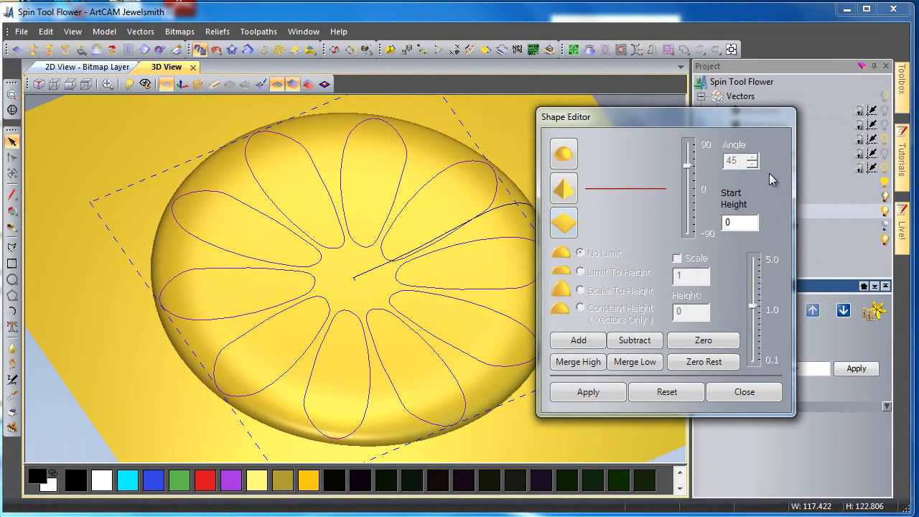
pyautogui.moveTo(672, 129)
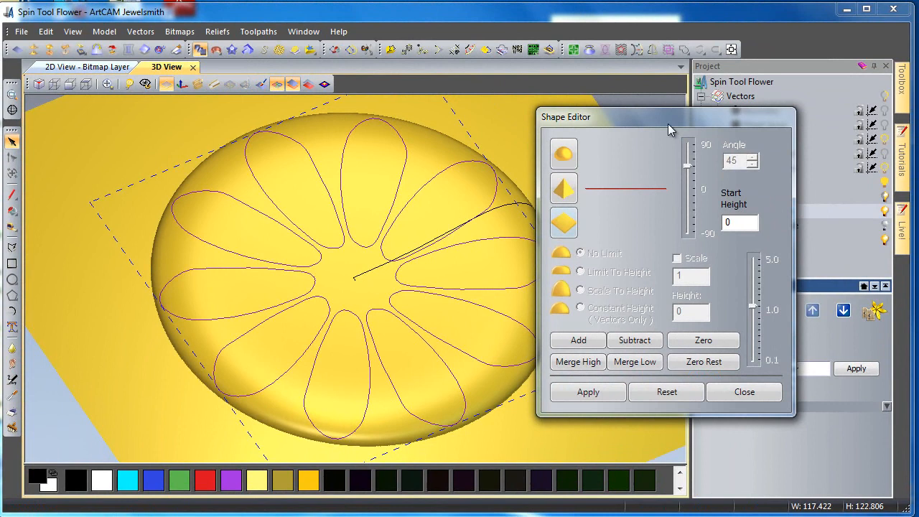
pyautogui.moveTo(668, 117); pyautogui.dragTo(700, 124)
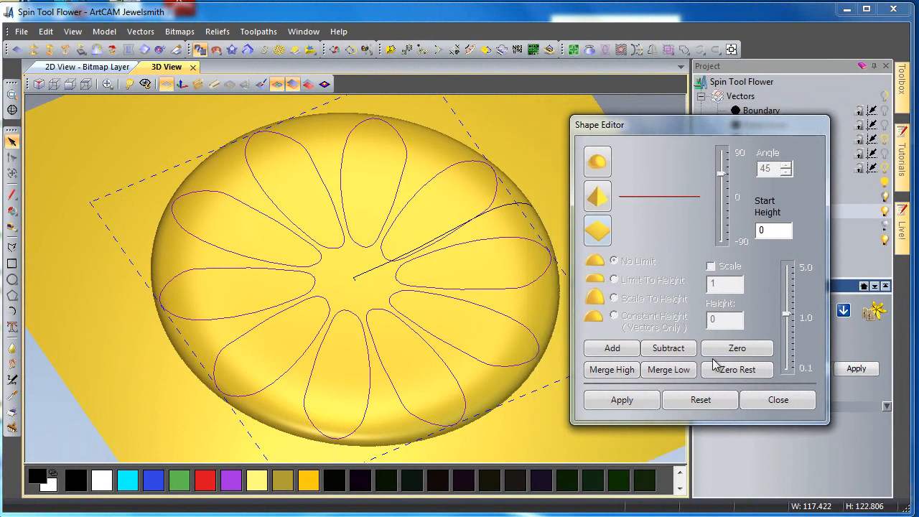
pyautogui.moveTo(734, 373)
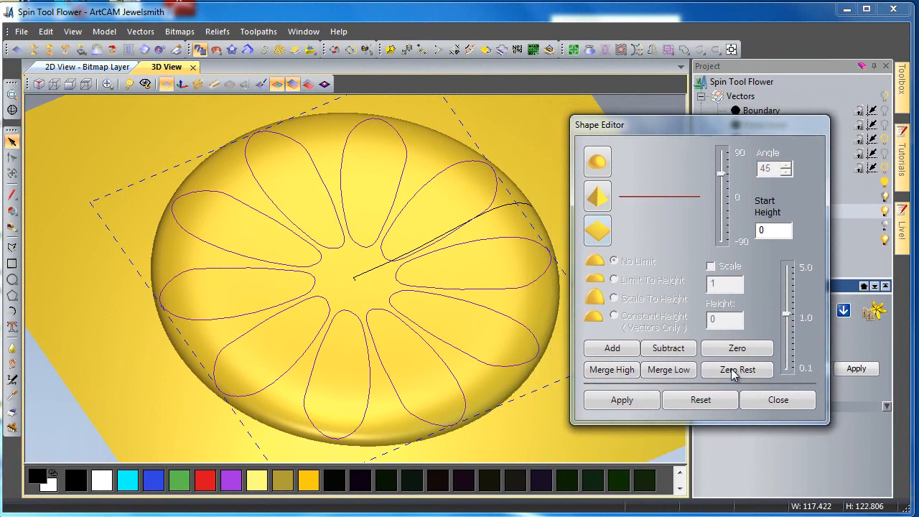
pyautogui.moveTo(194, 191)
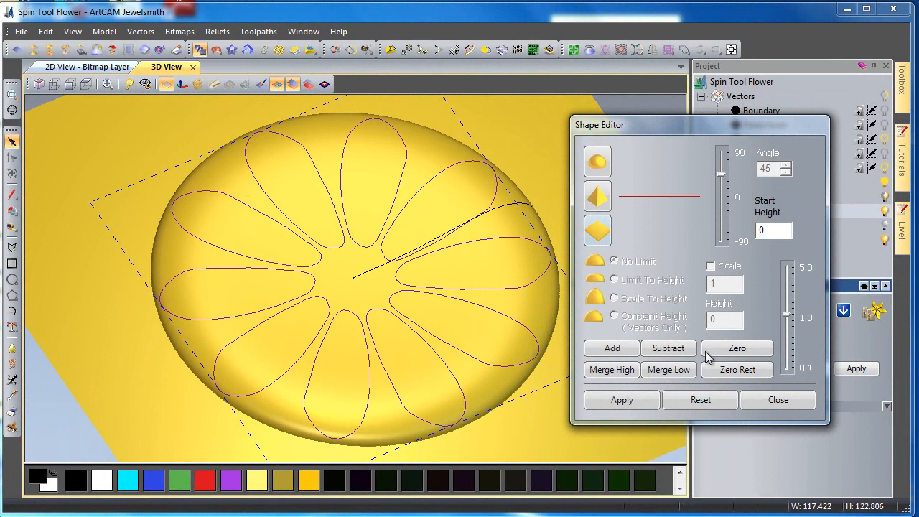
pyautogui.click(622, 399)
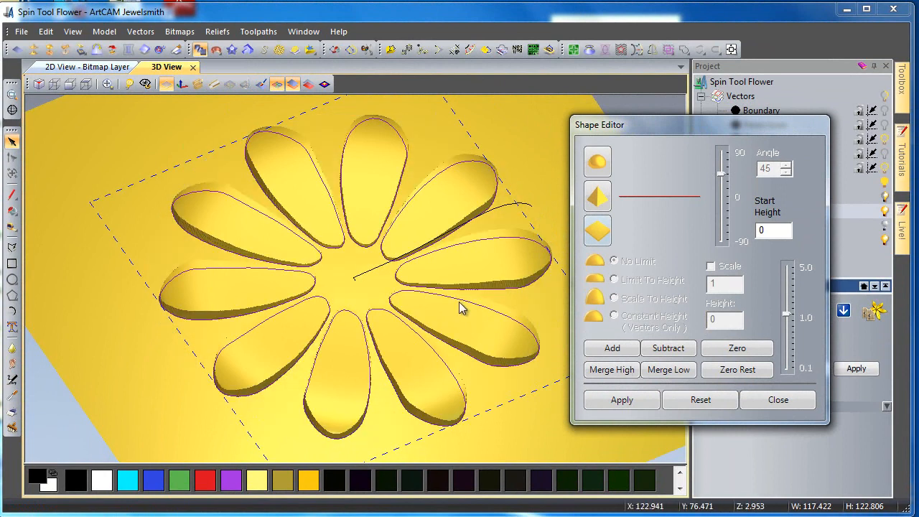
pyautogui.click(701, 400)
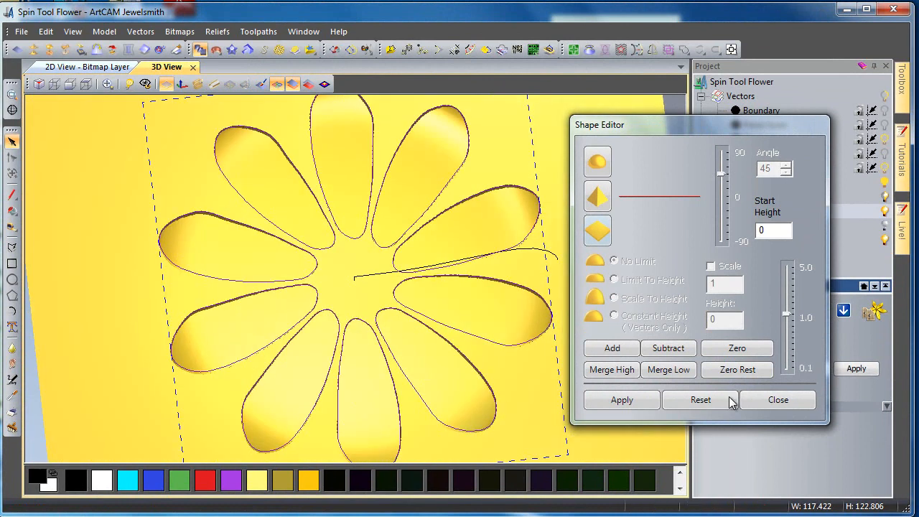
pyautogui.click(778, 400)
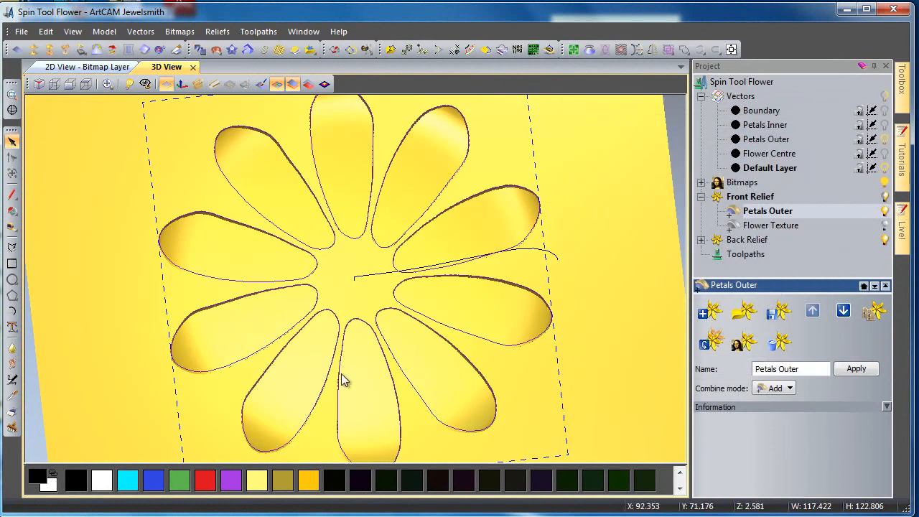
# Smooth the whole Petals Outer layer with 10 smoothing passes
pyautogui.click(71, 84)
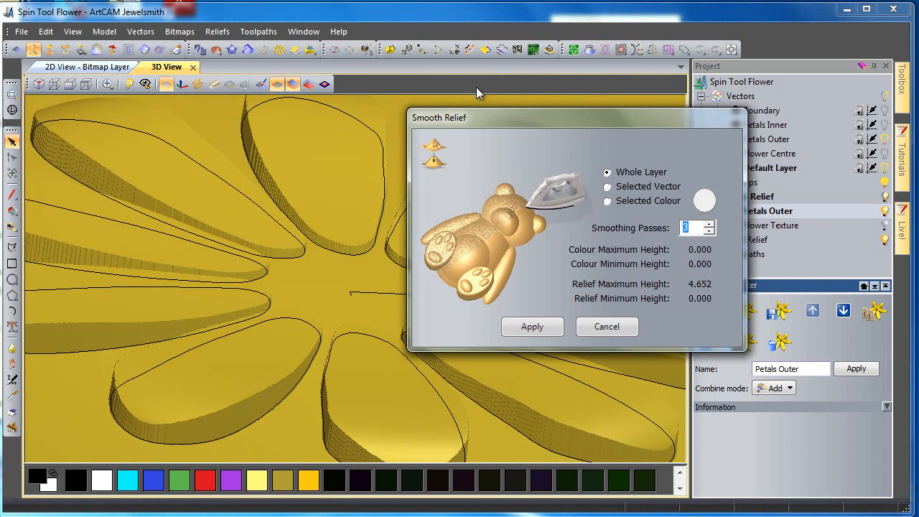
pyautogui.write('10')
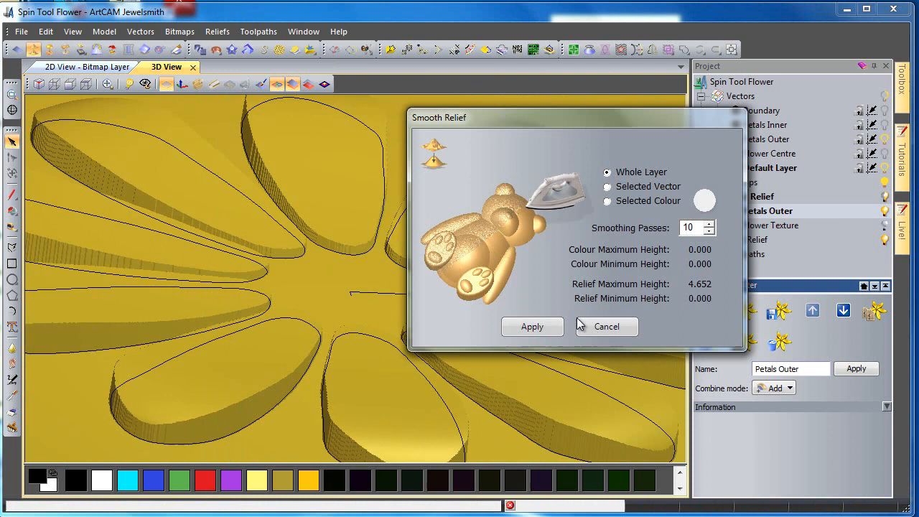
pyautogui.click(533, 327)
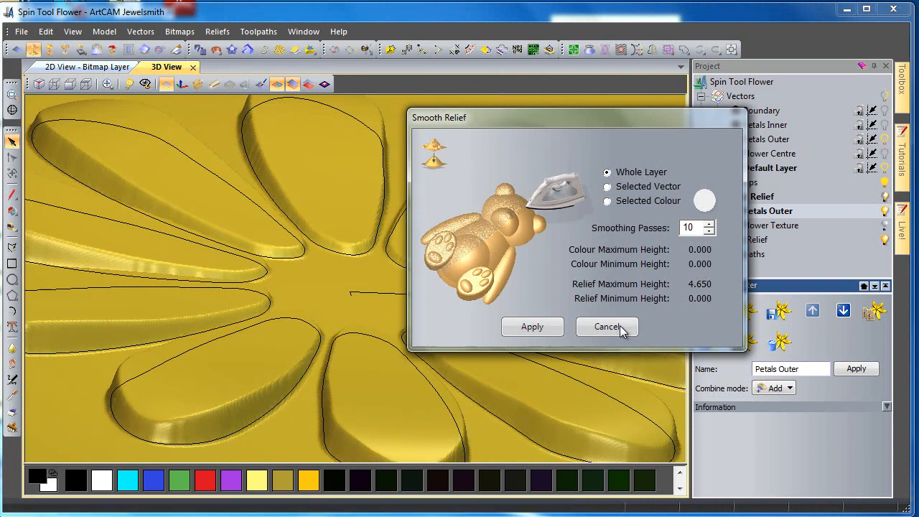
pyautogui.click(607, 327)
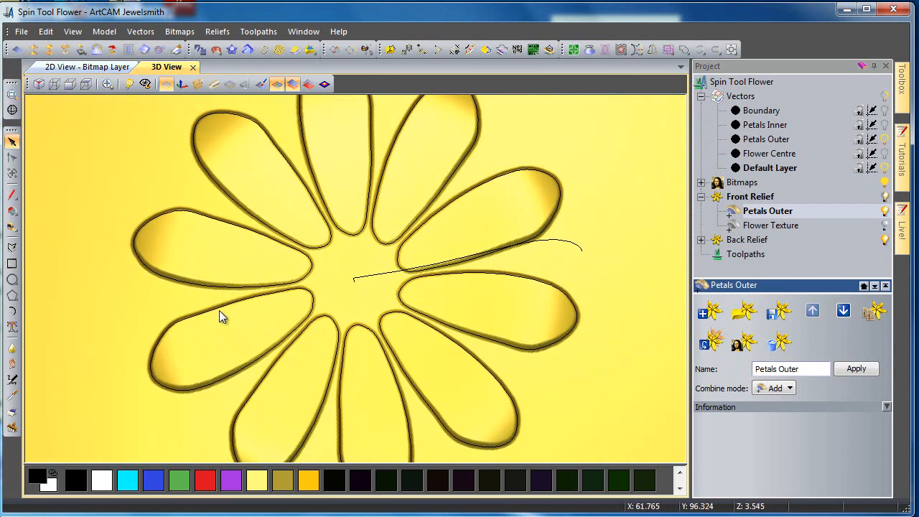
pyautogui.moveTo(783, 210)
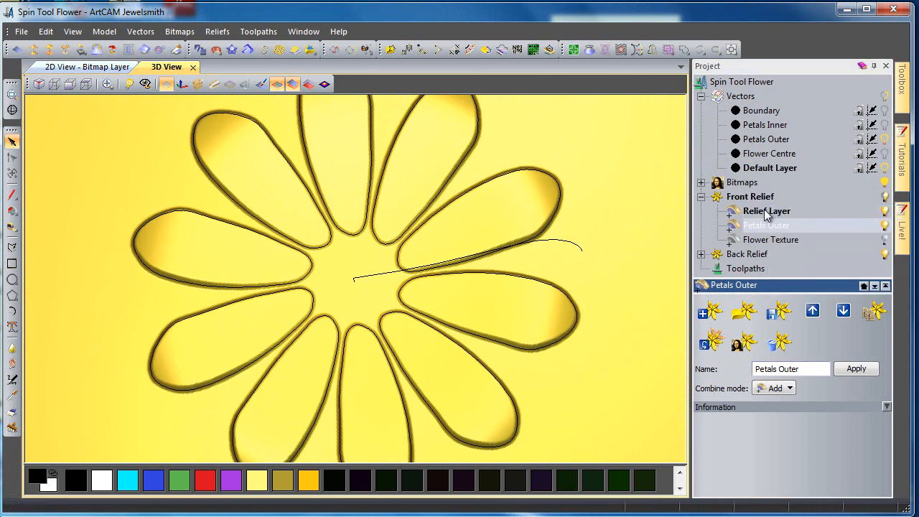
# Rename the new relief layer to 'Petals Inner'
pyautogui.rightClick(767, 210)
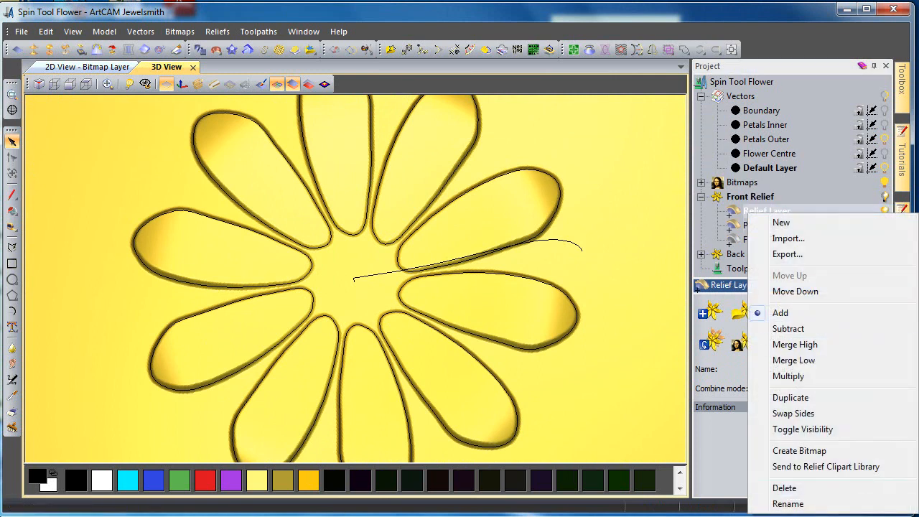
pyautogui.click(788, 503)
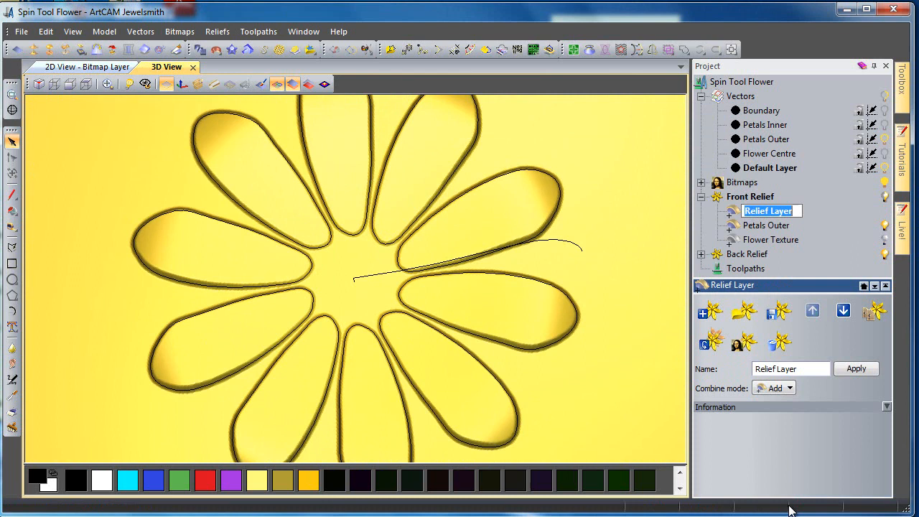
pyautogui.write('Petals Inner')
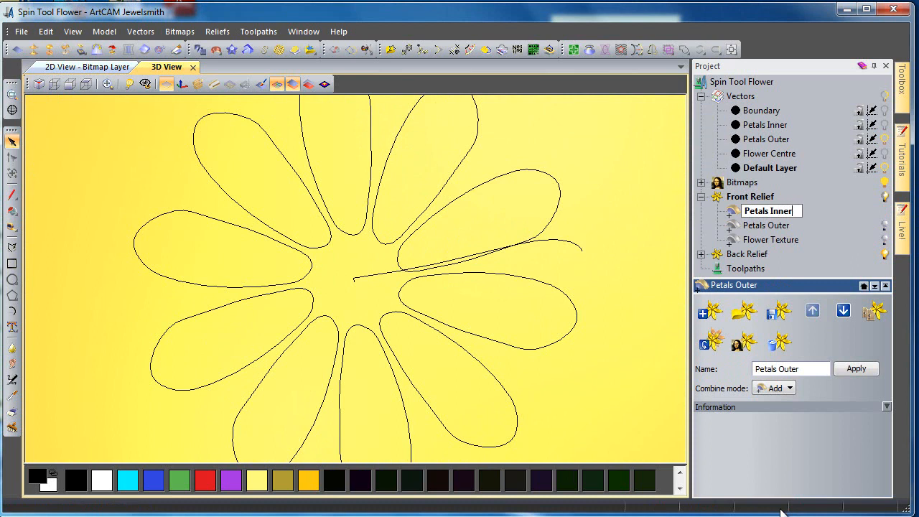
pyautogui.click(767, 210)
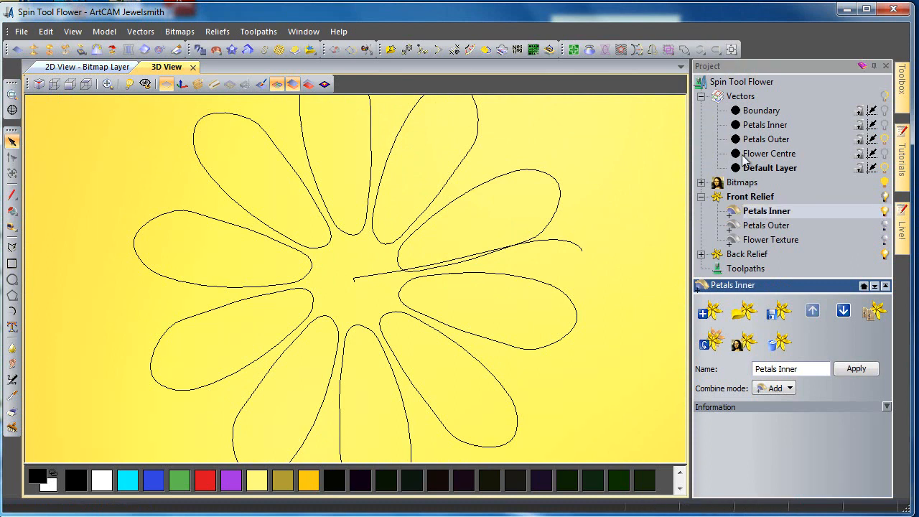
pyautogui.moveTo(882, 153)
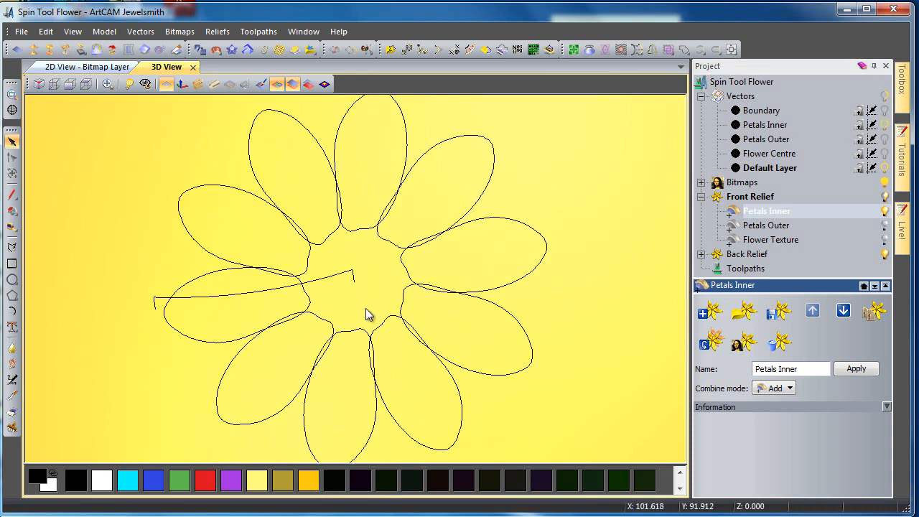
pyautogui.moveTo(772, 222)
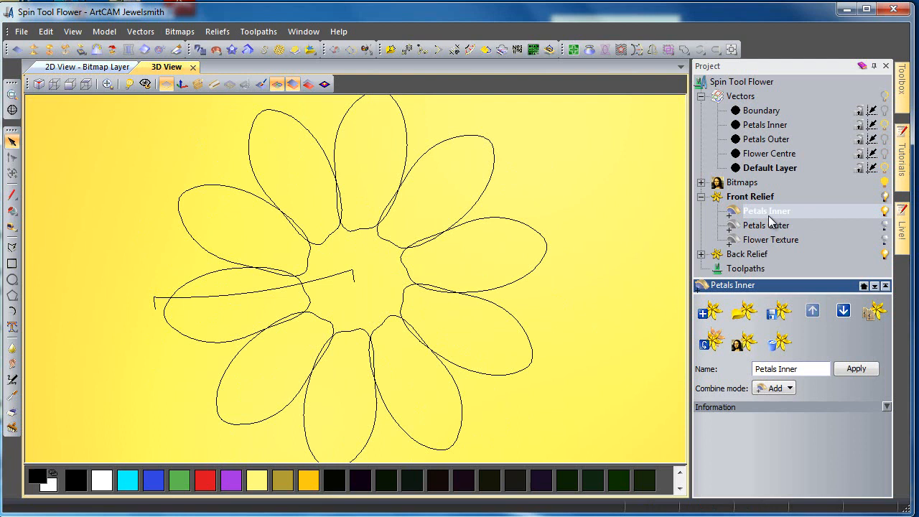
pyautogui.moveTo(327, 284)
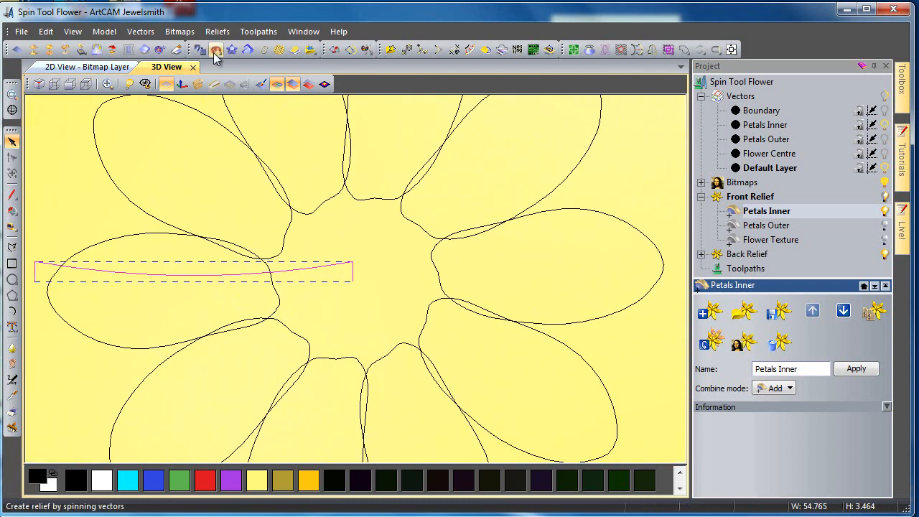
# Spin the petal profile 360 degrees with Invert curve in Z and Add onto Petals Inner
pyautogui.click(216, 49)
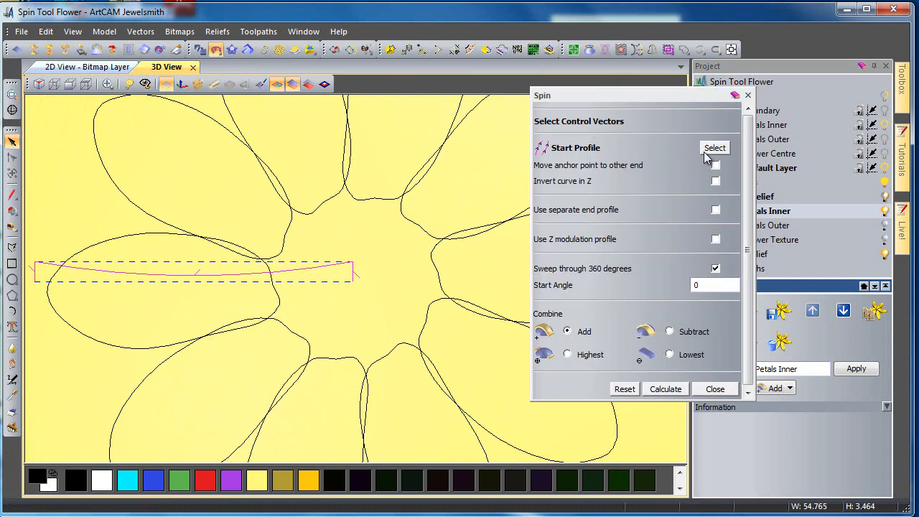
pyautogui.click(716, 181)
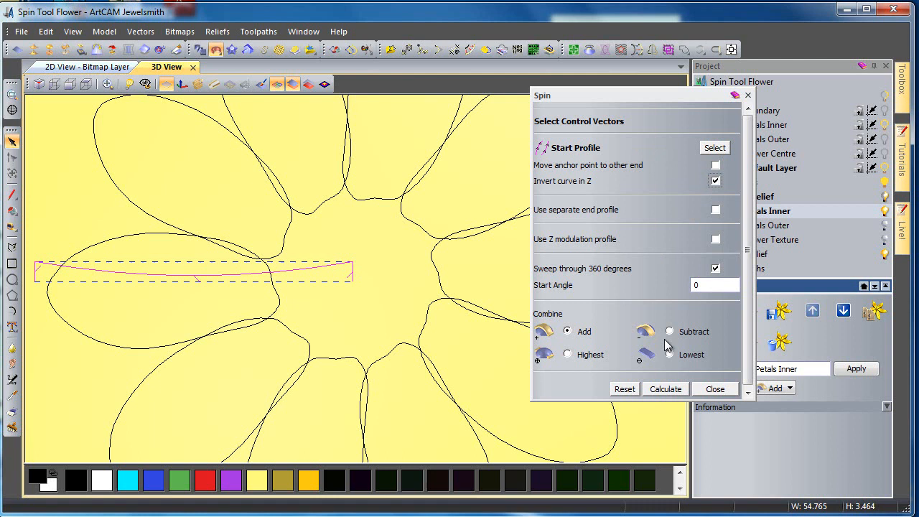
pyautogui.click(665, 389)
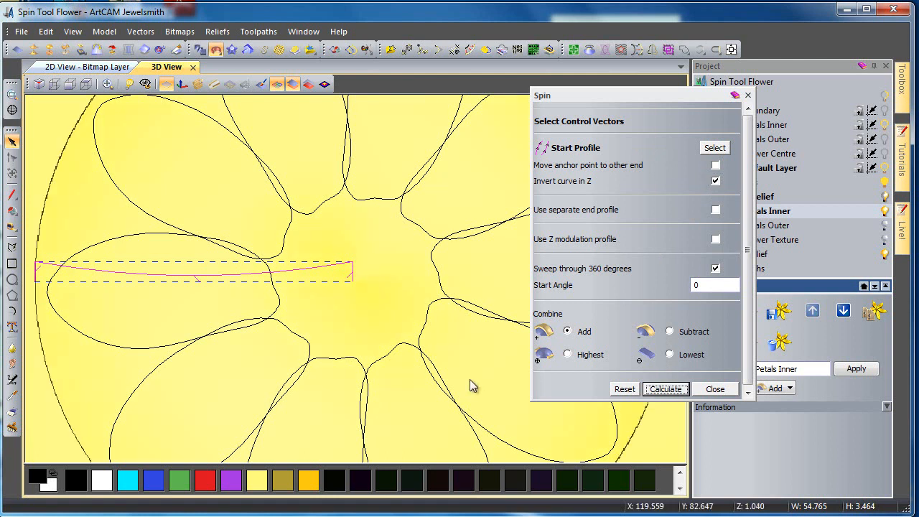
pyautogui.click(665, 388)
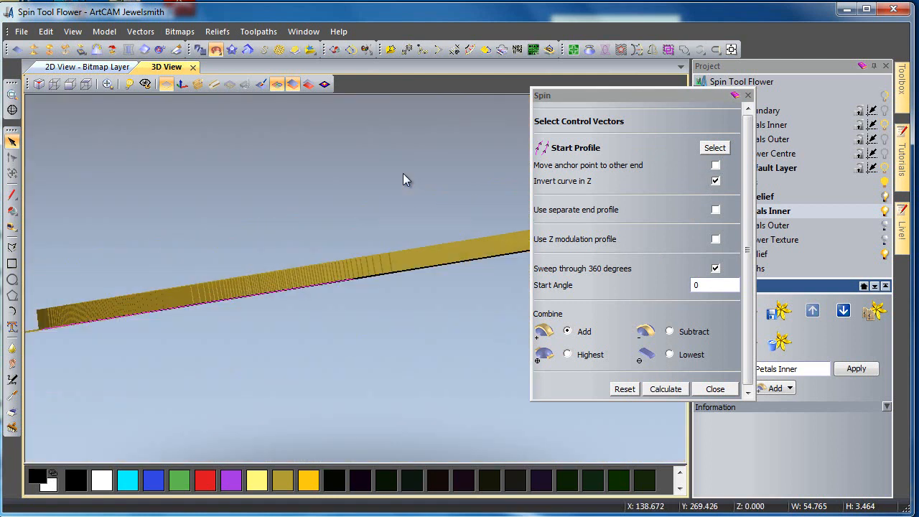
pyautogui.click(666, 389)
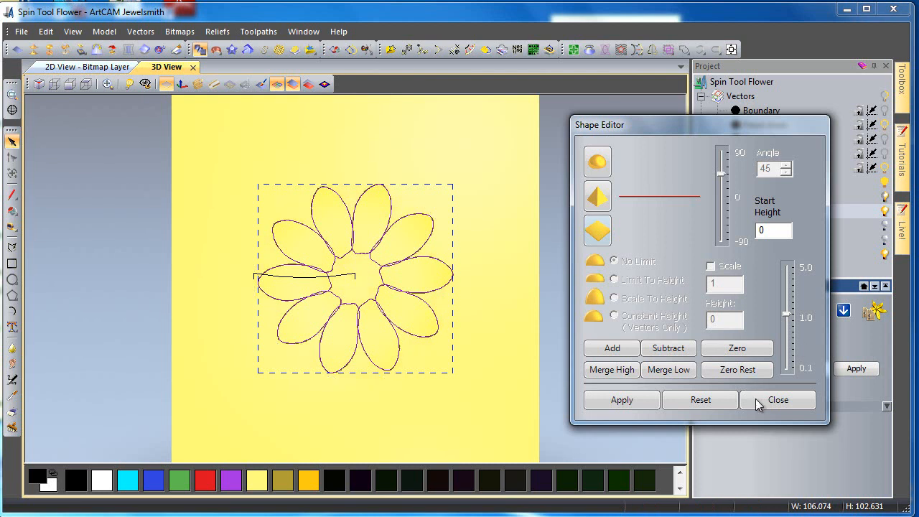
pyautogui.click(778, 400)
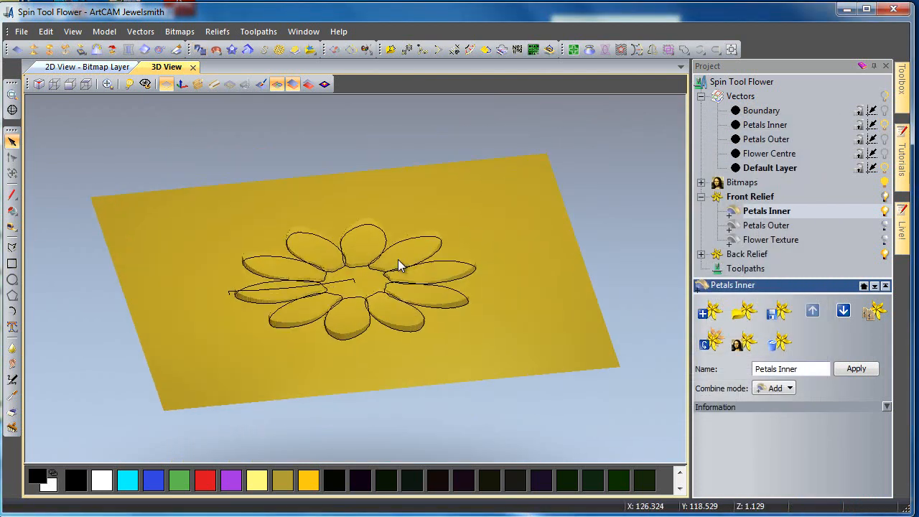
pyautogui.click(279, 84)
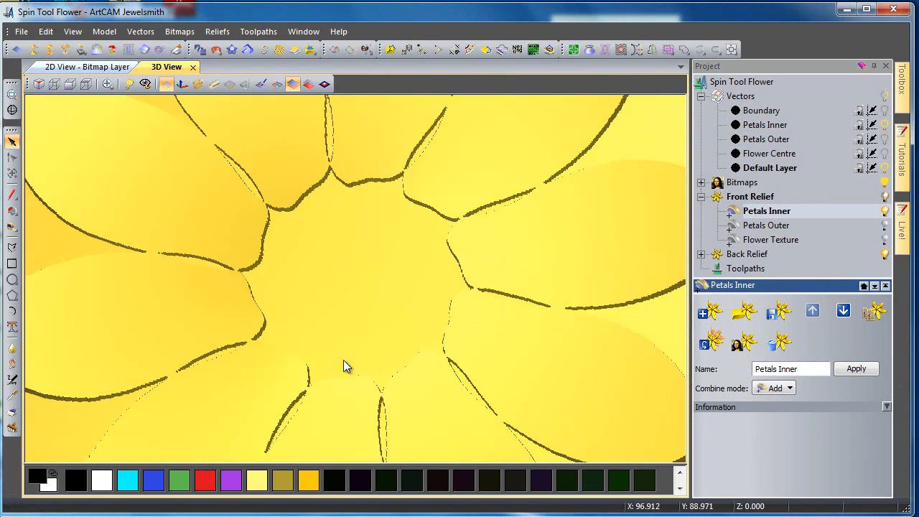
pyautogui.click(217, 31)
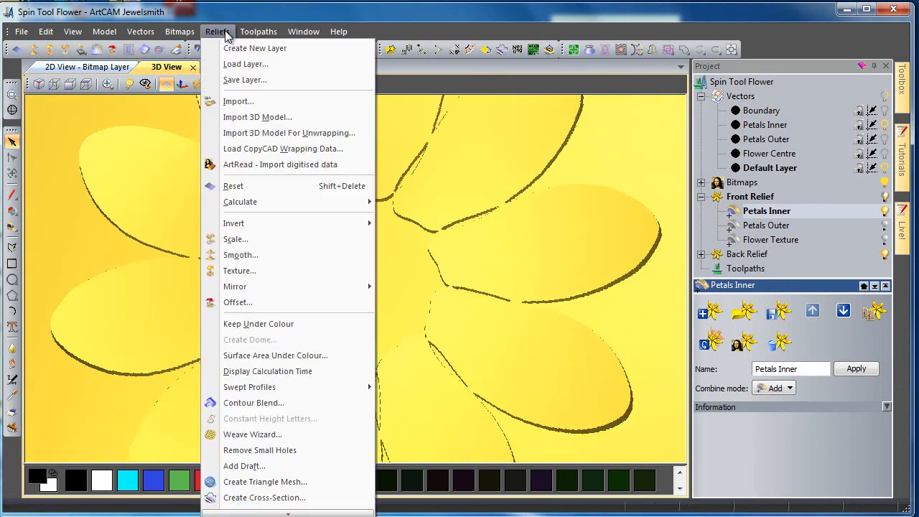
# Apply 10 smoothing passes to the whole Petals Inner layer
pyautogui.click(240, 255)
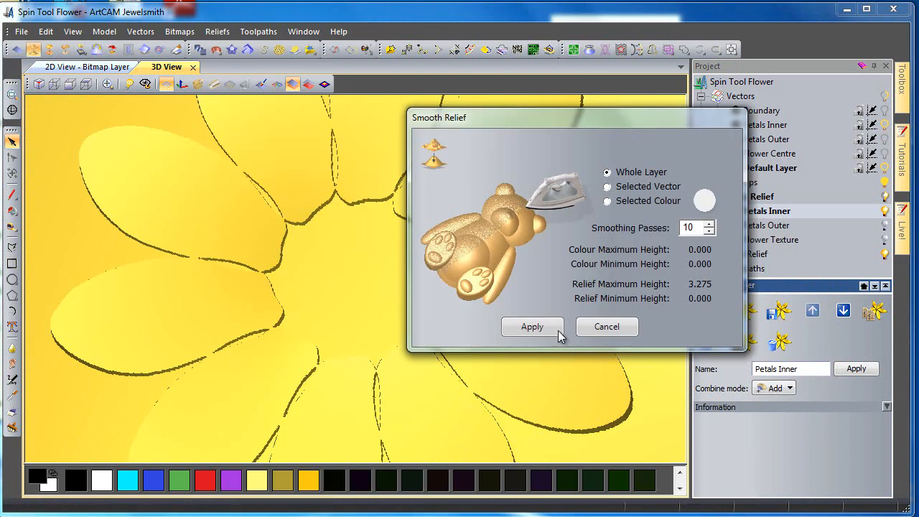
pyautogui.click(533, 326)
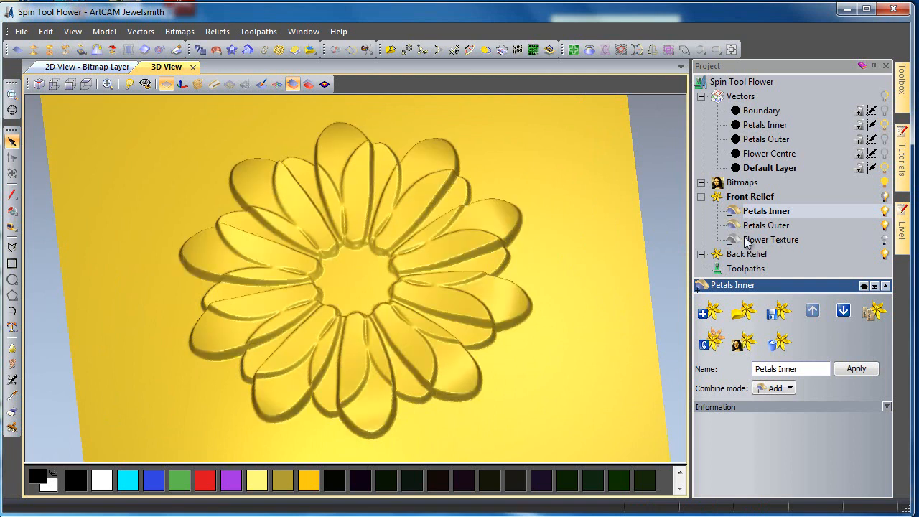
# Bring up the Petals Inner layer's context menu to reach its combine modes
pyautogui.rightClick(766, 210)
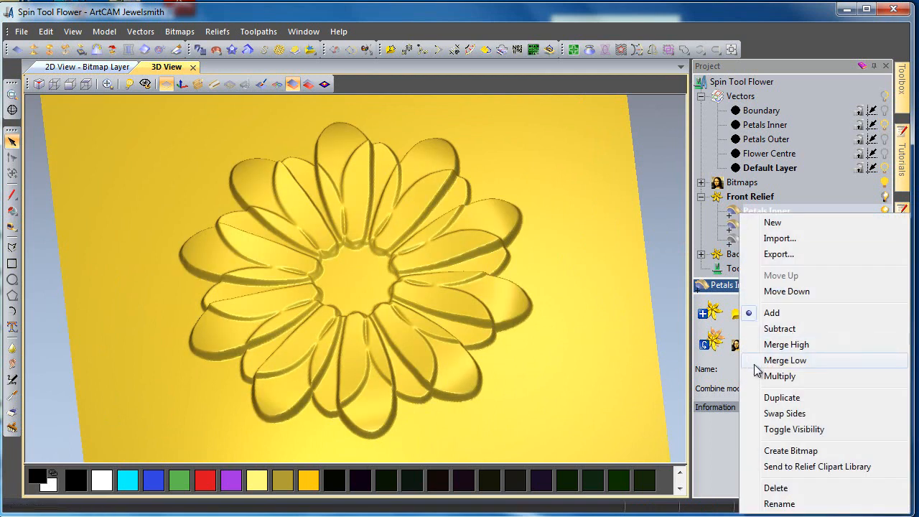
pyautogui.moveTo(597, 330)
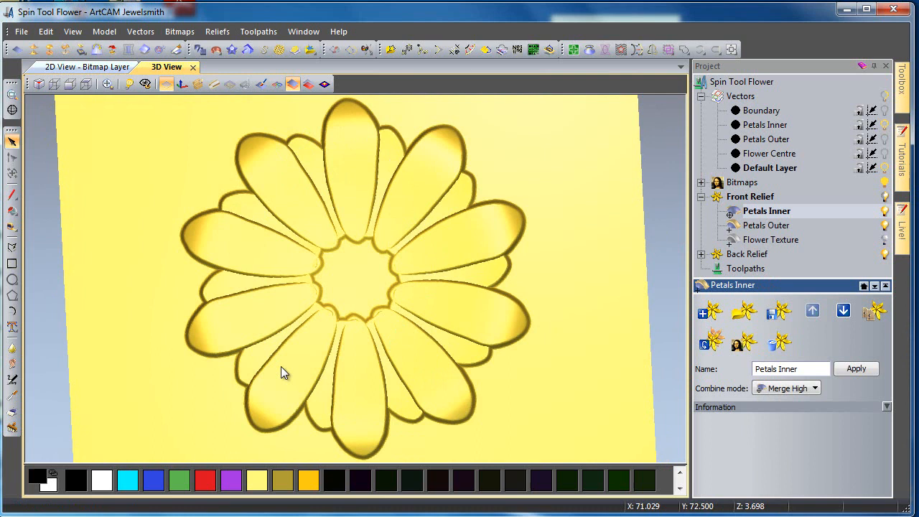
pyautogui.moveTo(480, 194)
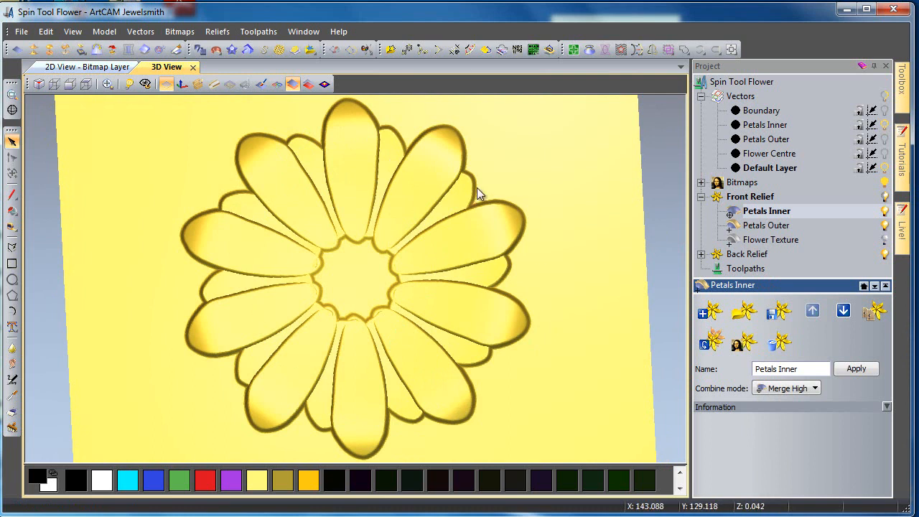
pyautogui.moveTo(751, 172)
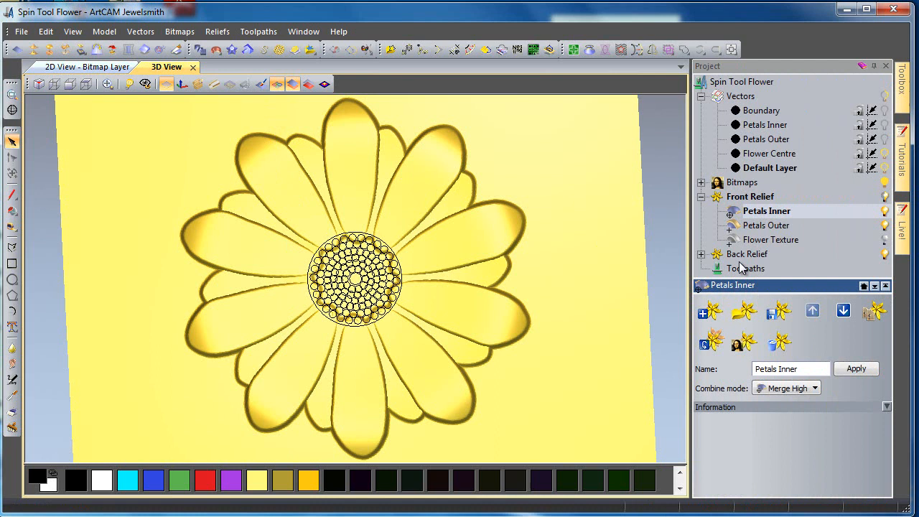
pyautogui.moveTo(761, 209)
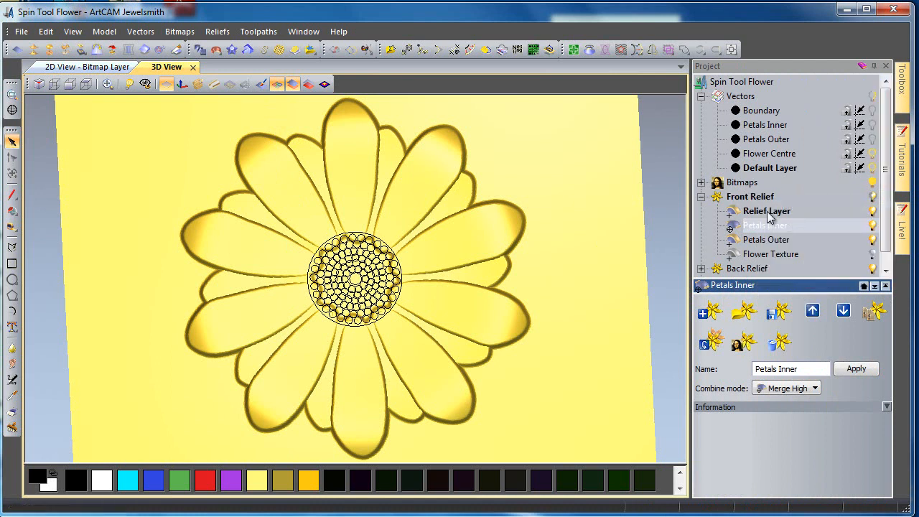
# Choose Rename from the new relief layer's right-click menu
pyautogui.rightClick(768, 225)
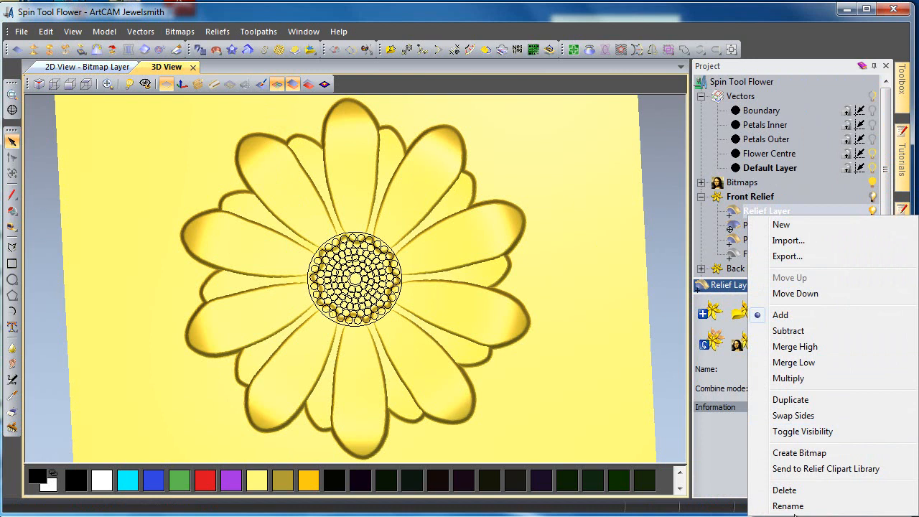
pyautogui.click(788, 506)
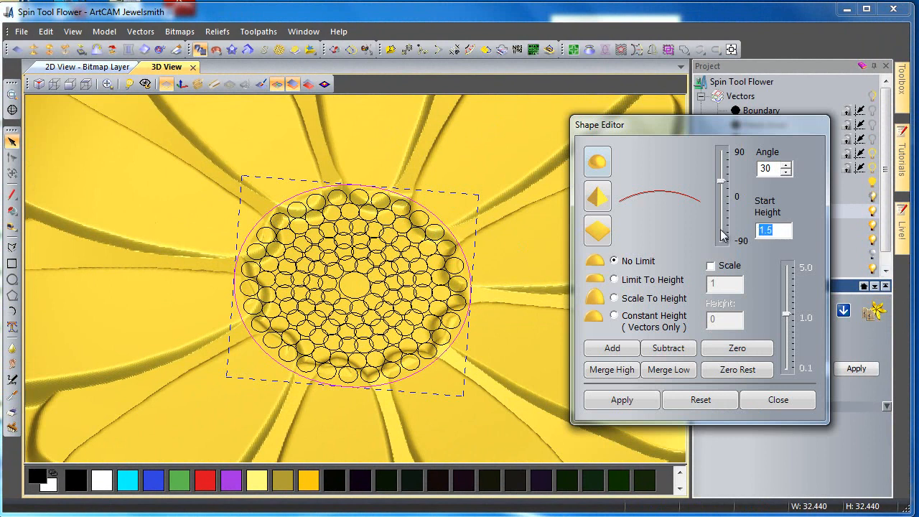
# Apply a rounded 30° profile with start height 1.6 to the Flower Centre circle
pyautogui.write('1.')
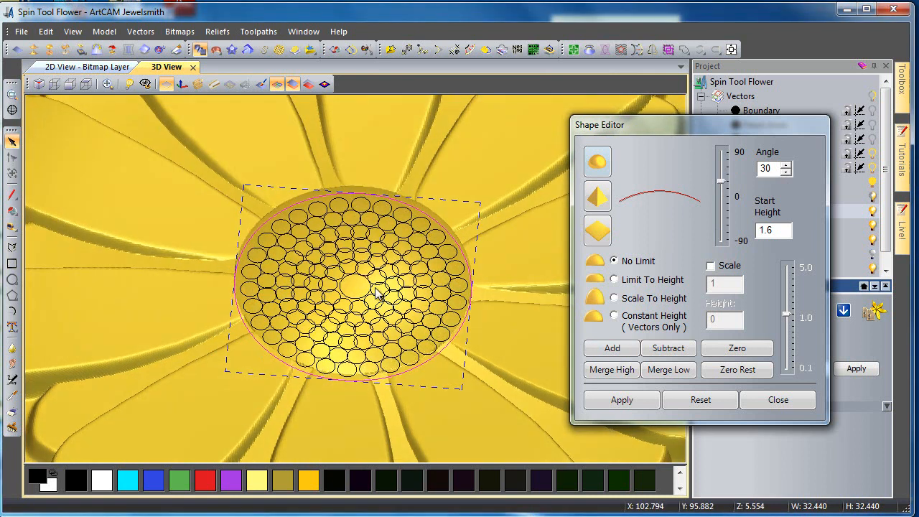
pyautogui.click(277, 84)
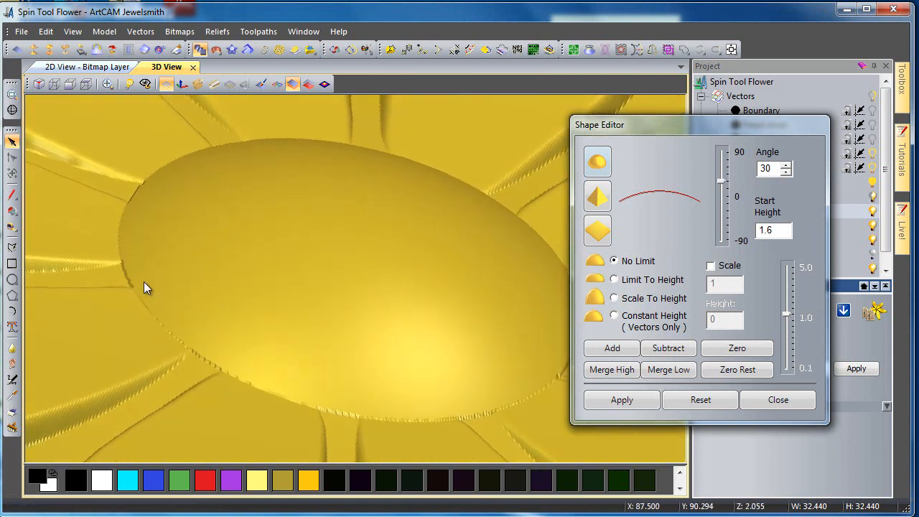
pyautogui.moveTo(393, 134)
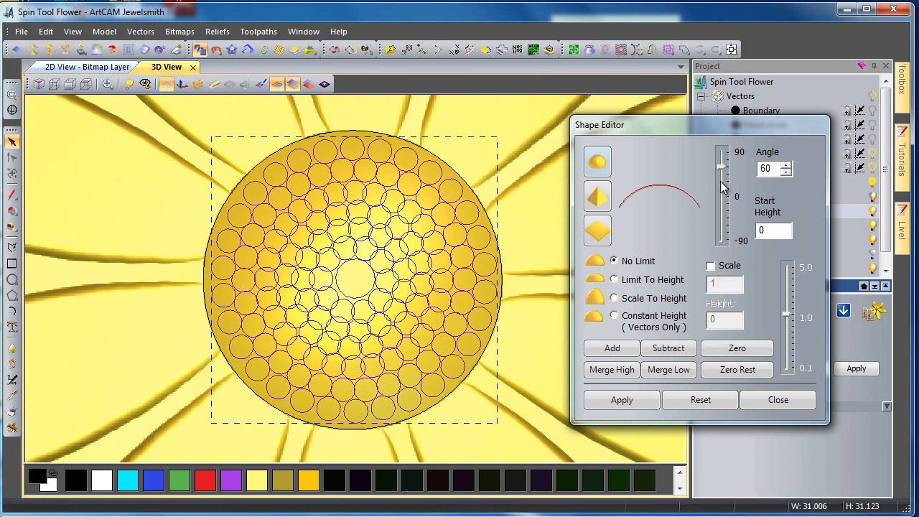
# Raise rounded beads on the small centre circles: angle 30, start height 0, Merge High
pyautogui.moveTo(722, 165); pyautogui.dragTo(722, 184)
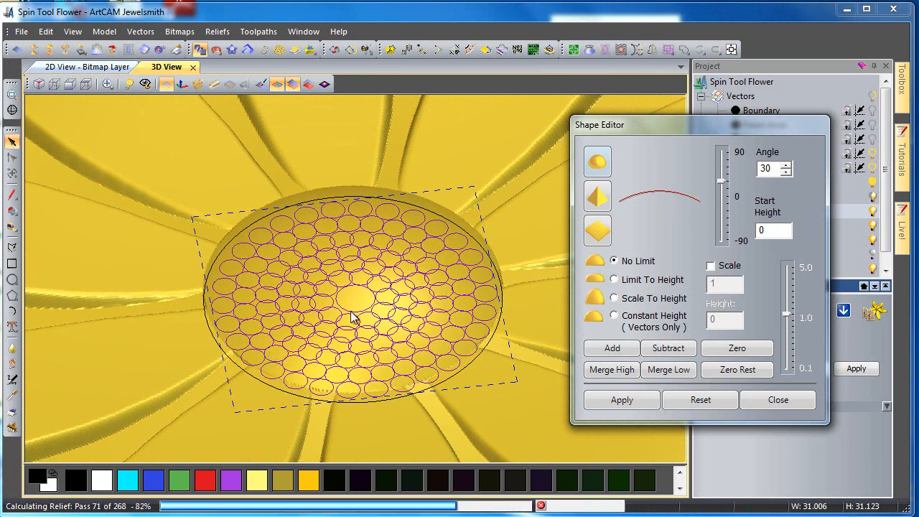
pyautogui.moveTo(459, 272)
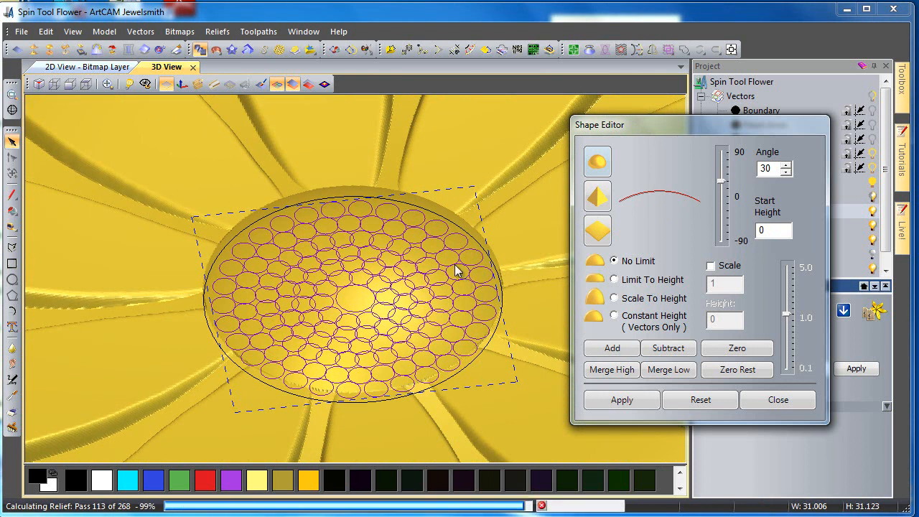
pyautogui.click(778, 399)
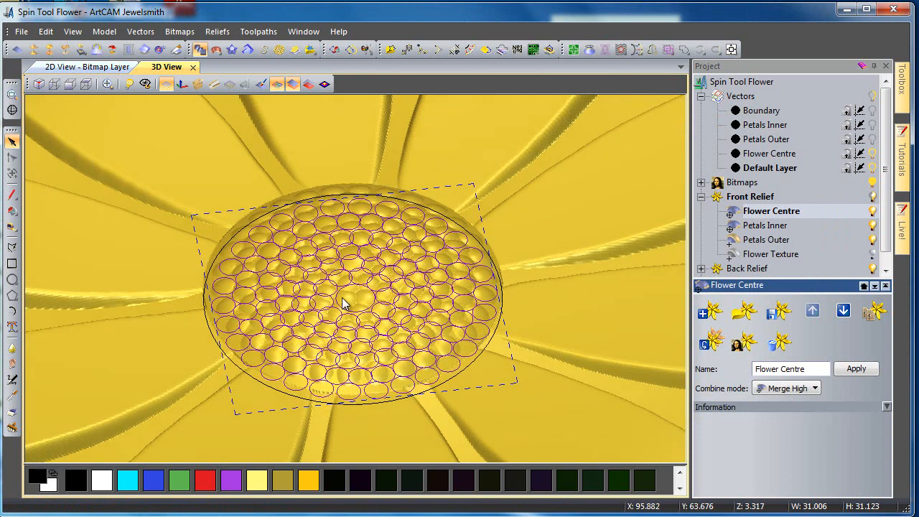
pyautogui.click(278, 84)
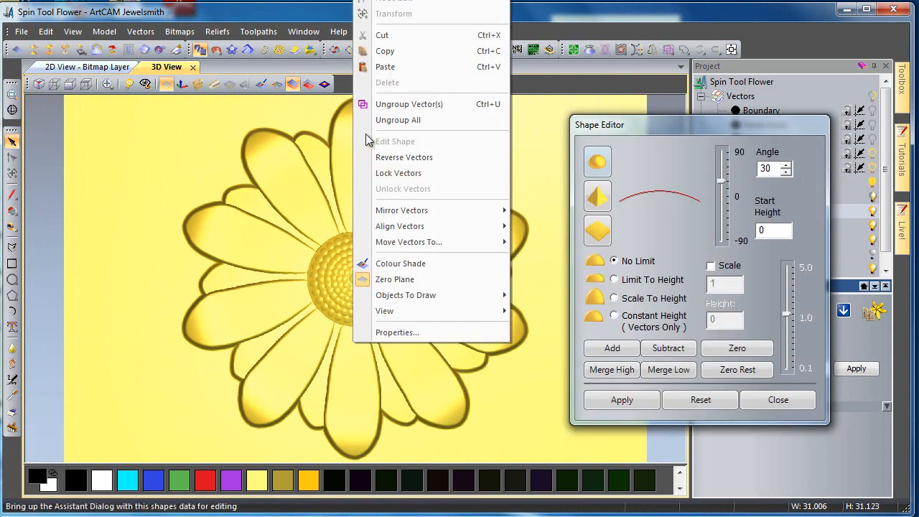
pyautogui.moveTo(428, 226)
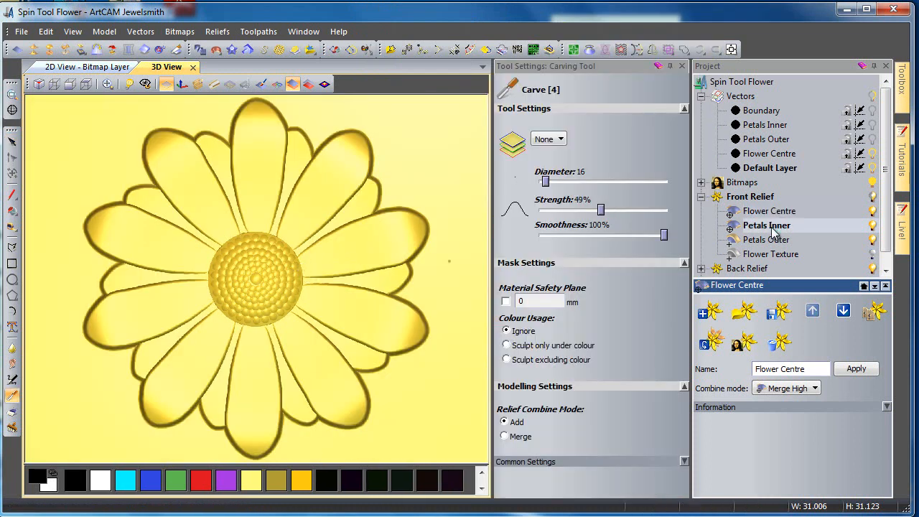
# Select Petals Inner, then Petals Outer, and close the Tool Settings panel
pyautogui.click(767, 225)
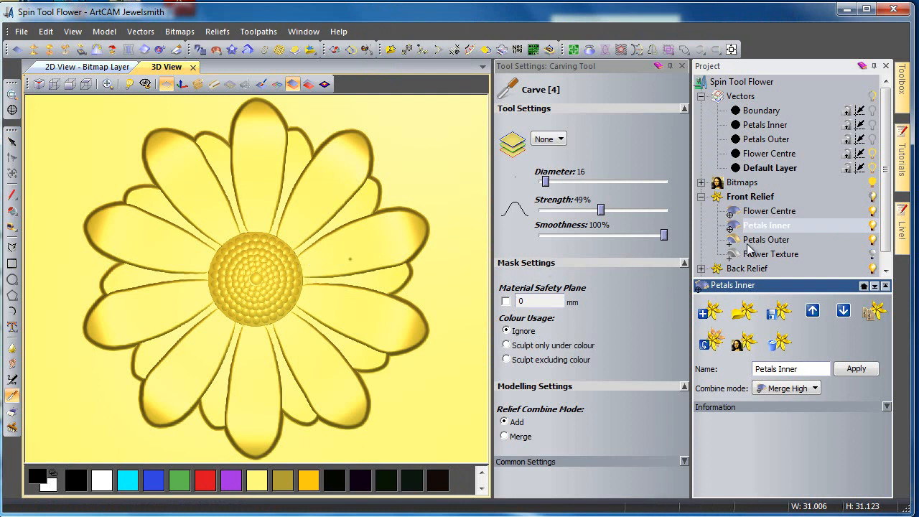
pyautogui.click(767, 239)
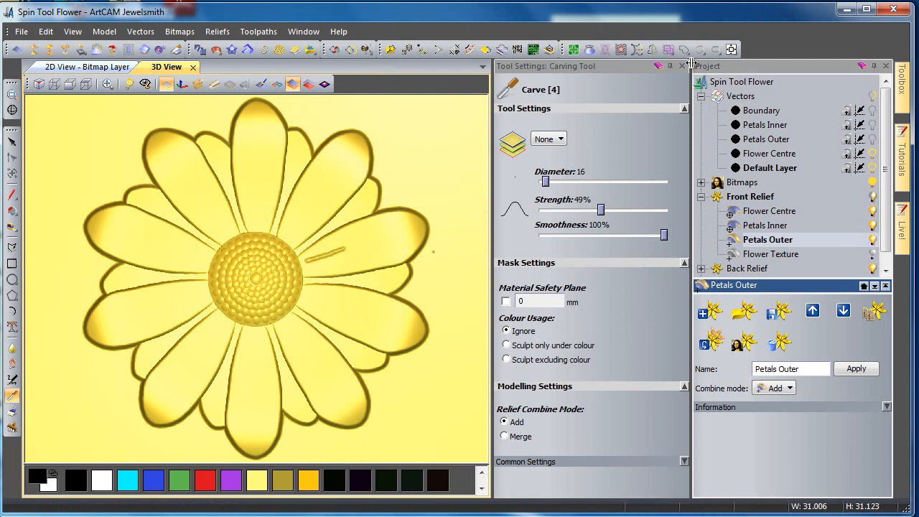
pyautogui.click(681, 65)
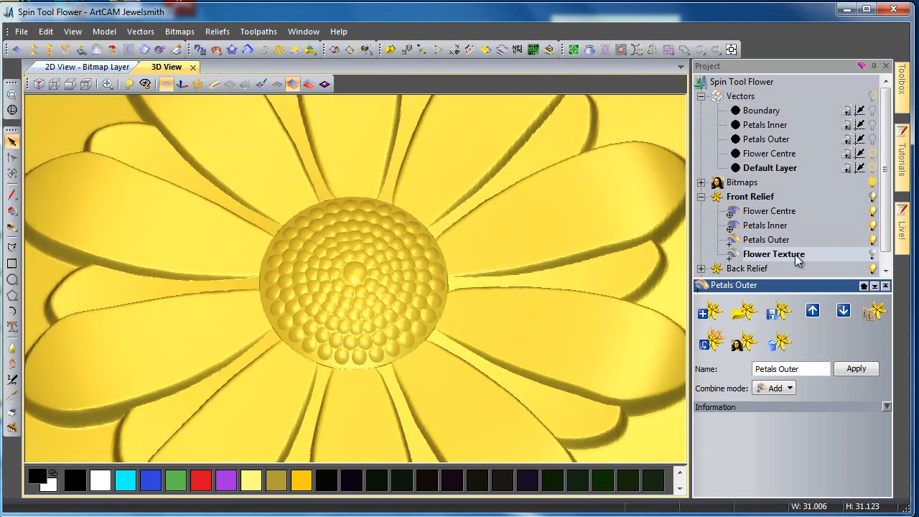
# Select the Flower Texture relief layer
pyautogui.click(774, 254)
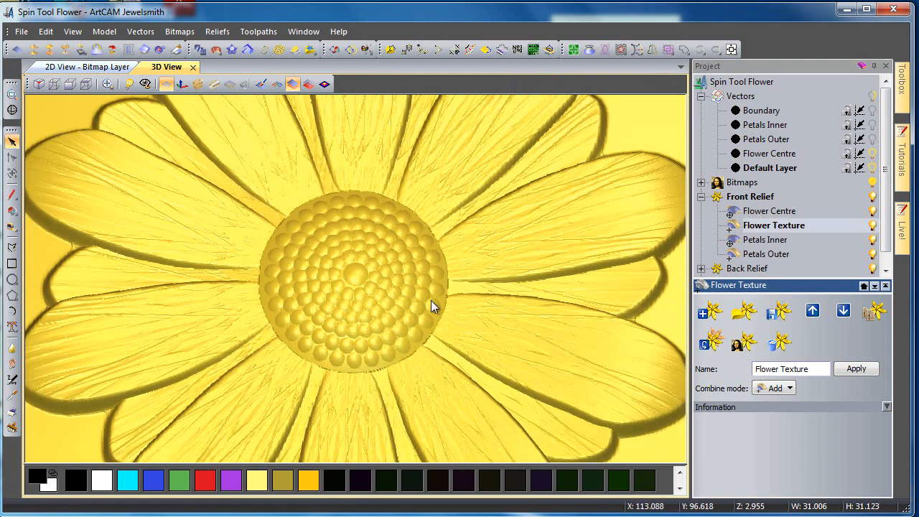
pyautogui.moveTo(247, 413)
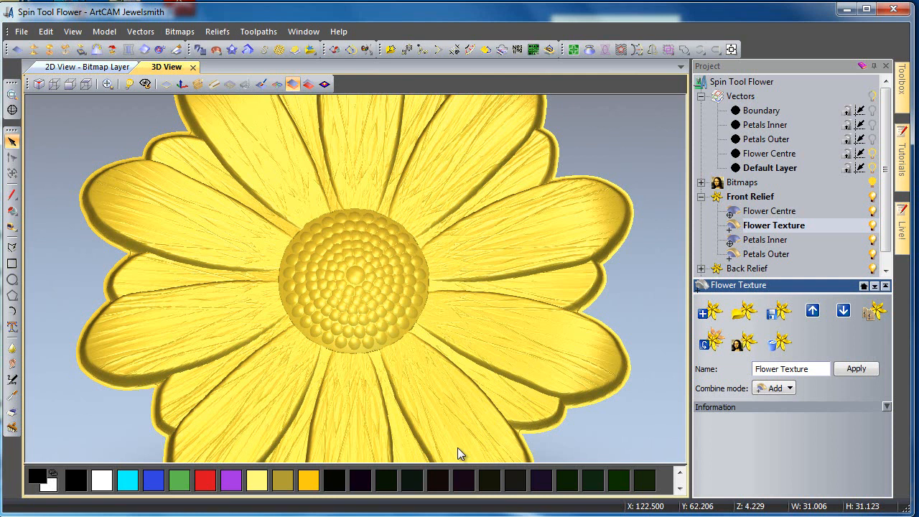
pyautogui.moveTo(628, 377)
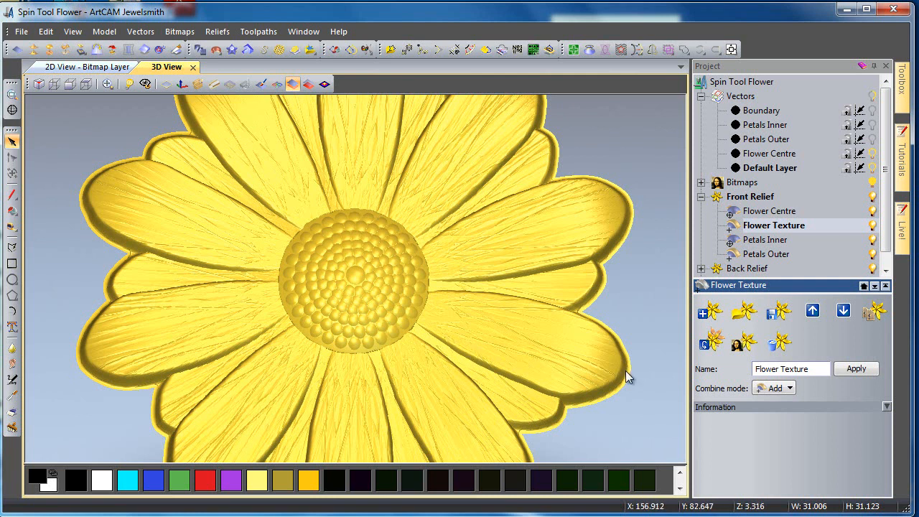